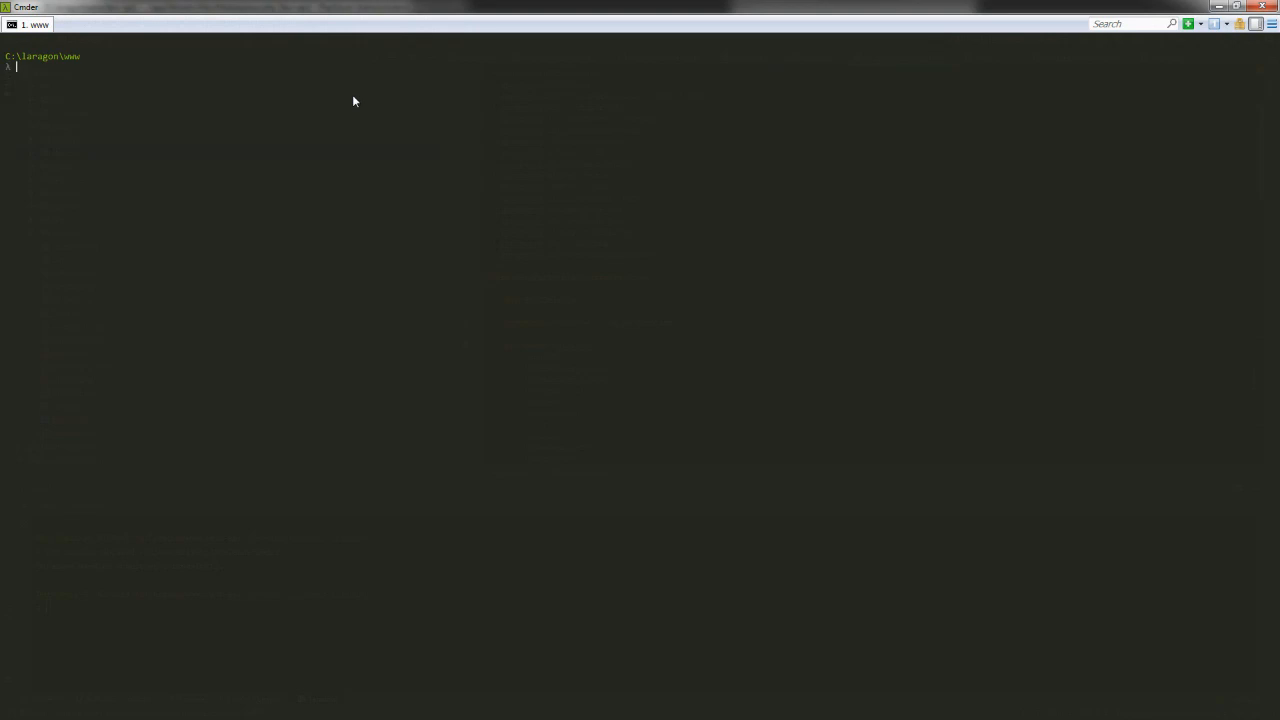
- Run 'laravel new subdomain-tutorial' in Cmder to scaffold the new Laravel project
{"action": "type", "text": "laravel new"}
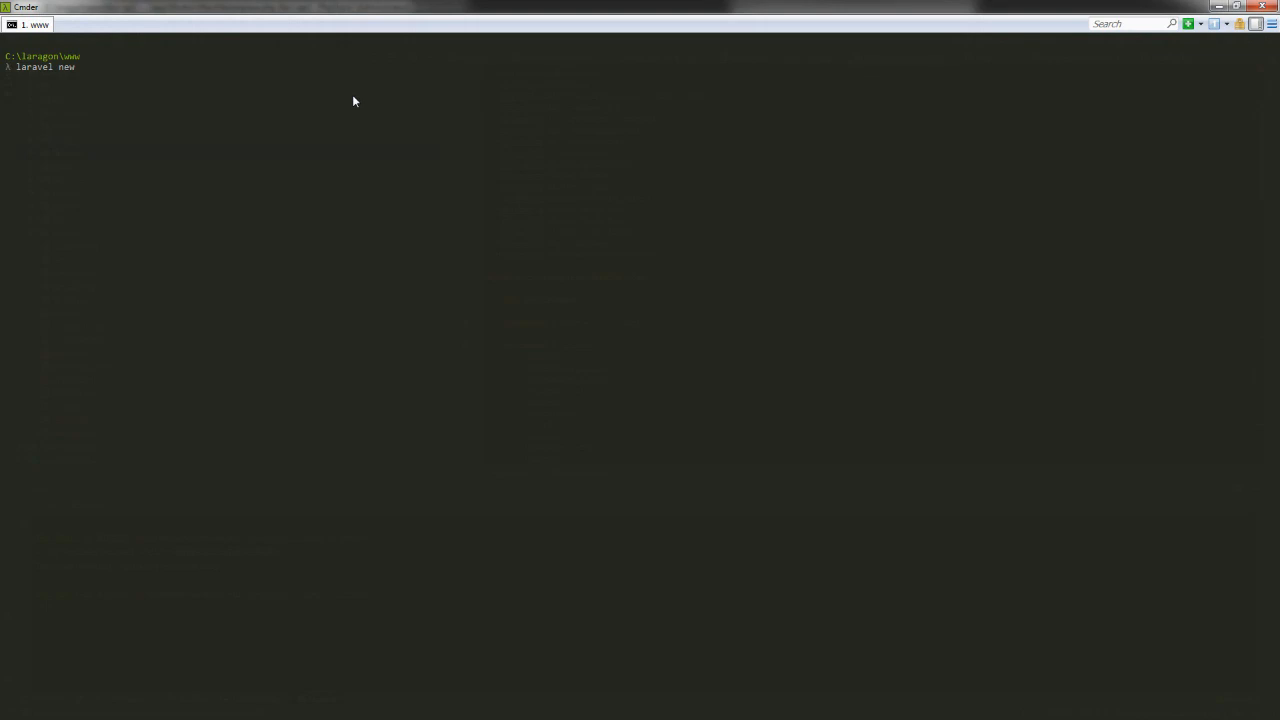
{"action": "type", "text": "\" \""}
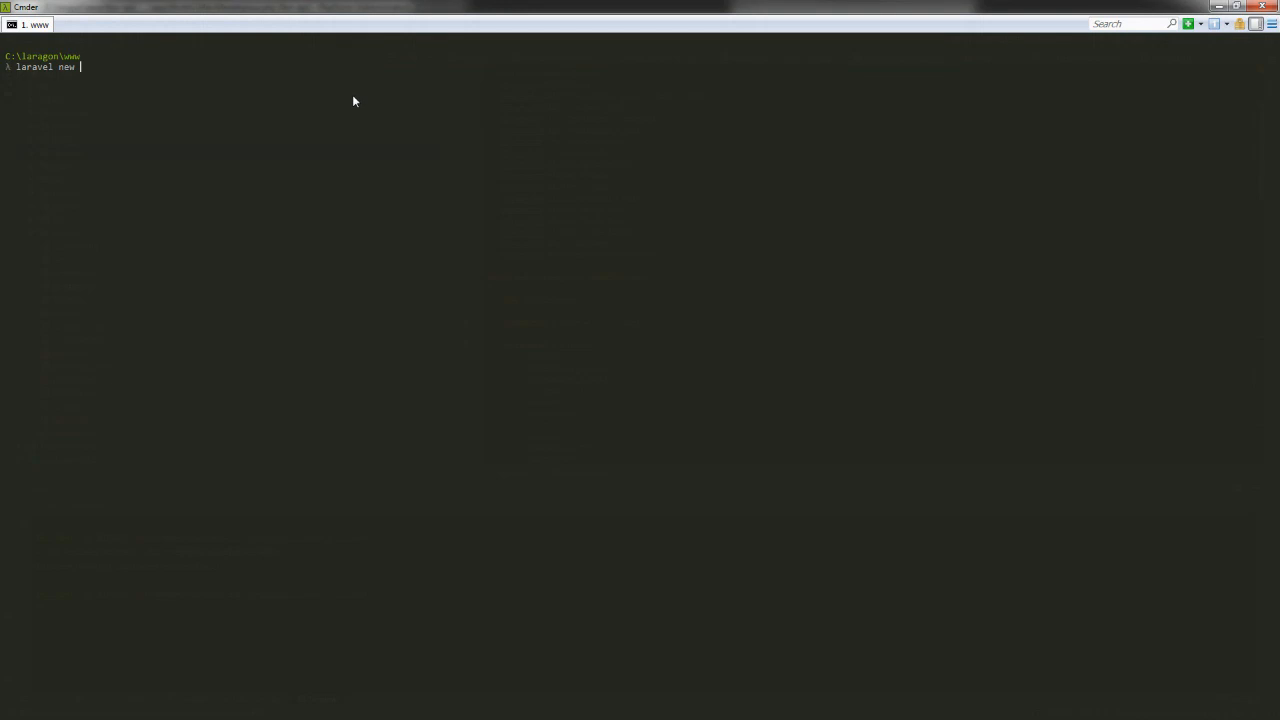
{"action": "type", "text": "subdoma"}
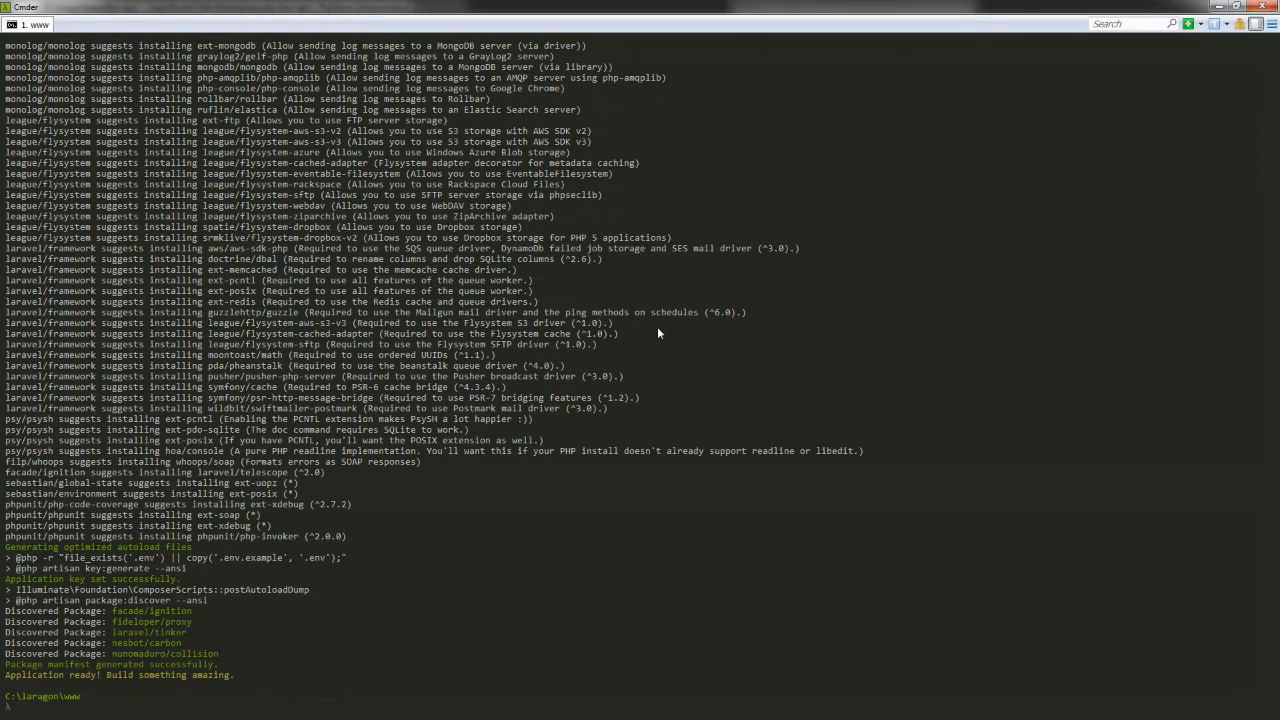
- Change into the subdomain-tutorial folder and launch it in VS Code with 'code .'
{"action": "type", "text": "d"}
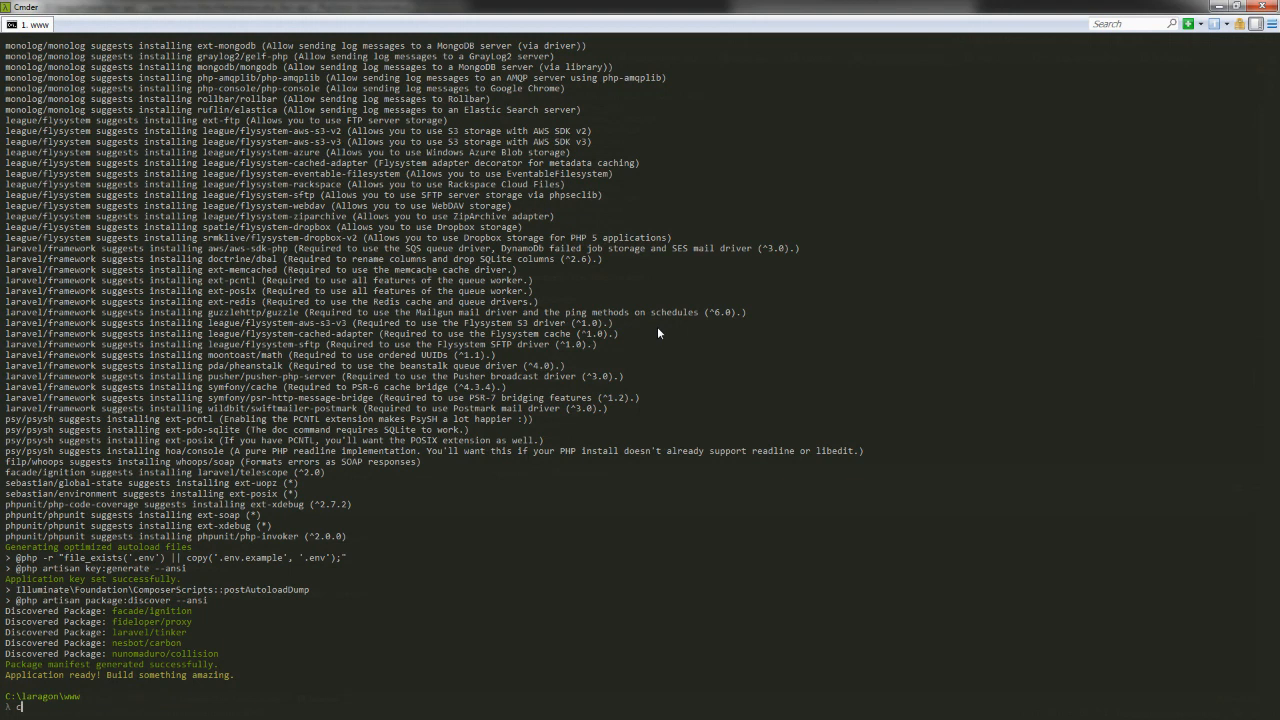
{"action": "type", "text": "ode ."}
{"action": "type", "text": "cd subdomain-tutorial\\"}
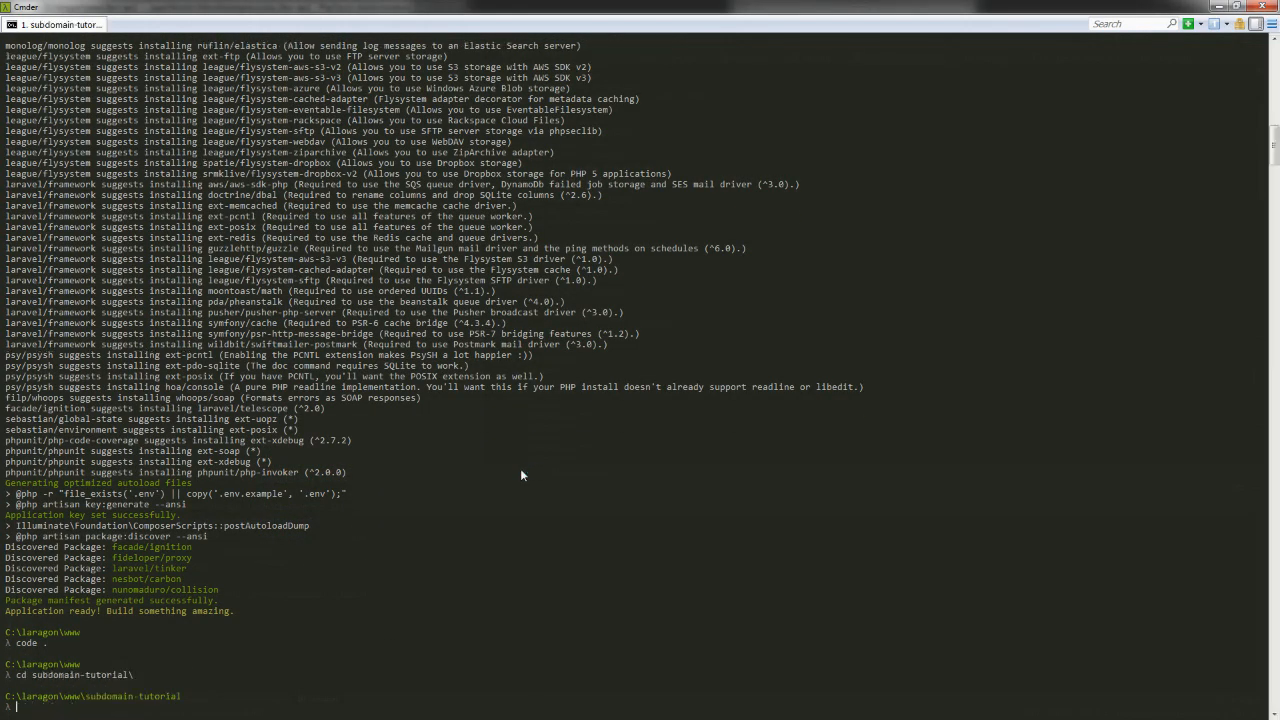
{"action": "type", "text": "cod"}
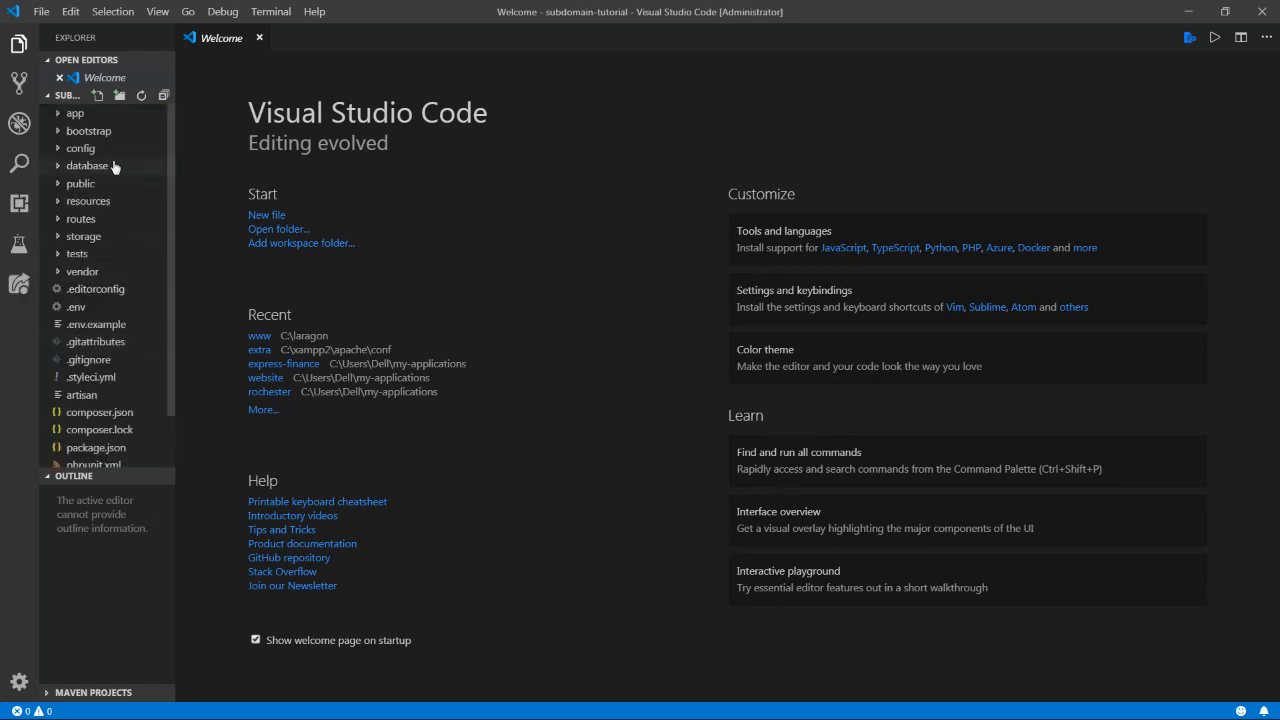
{"action": "mouse_move", "coordinate": [96, 160]}
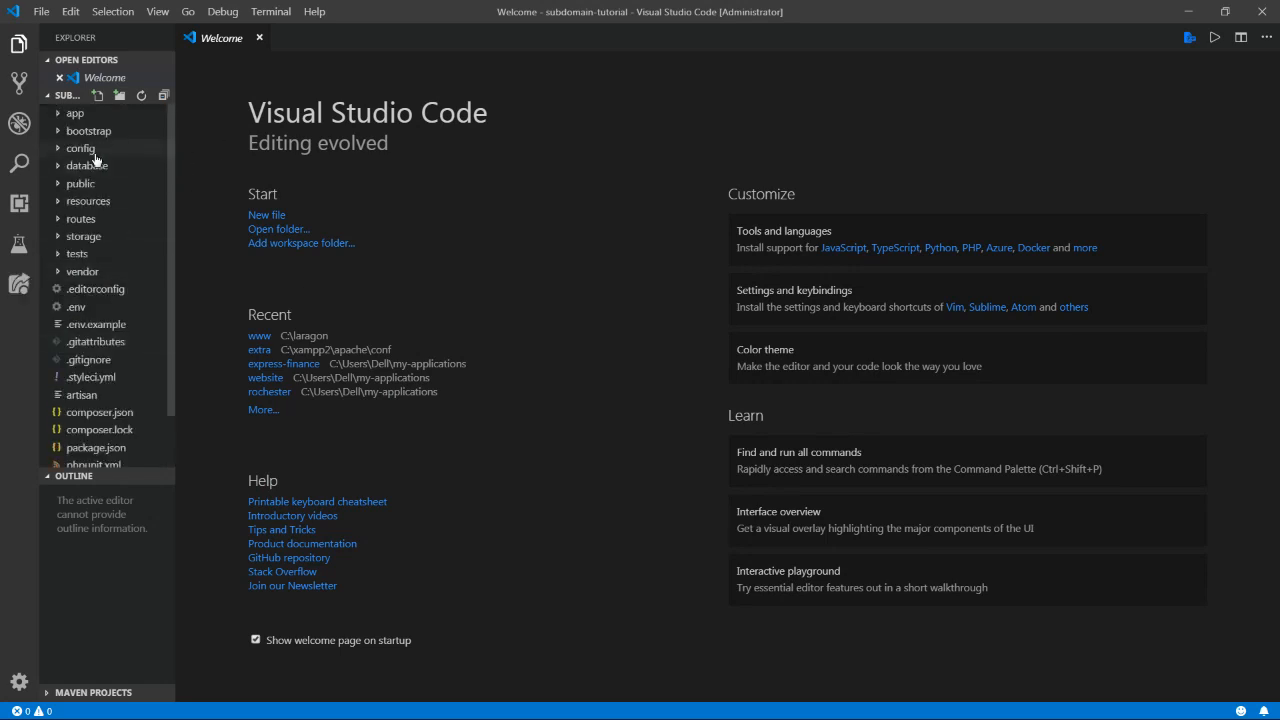
{"action": "scroll", "scroll_direction": "down", "scroll_amount": 3}
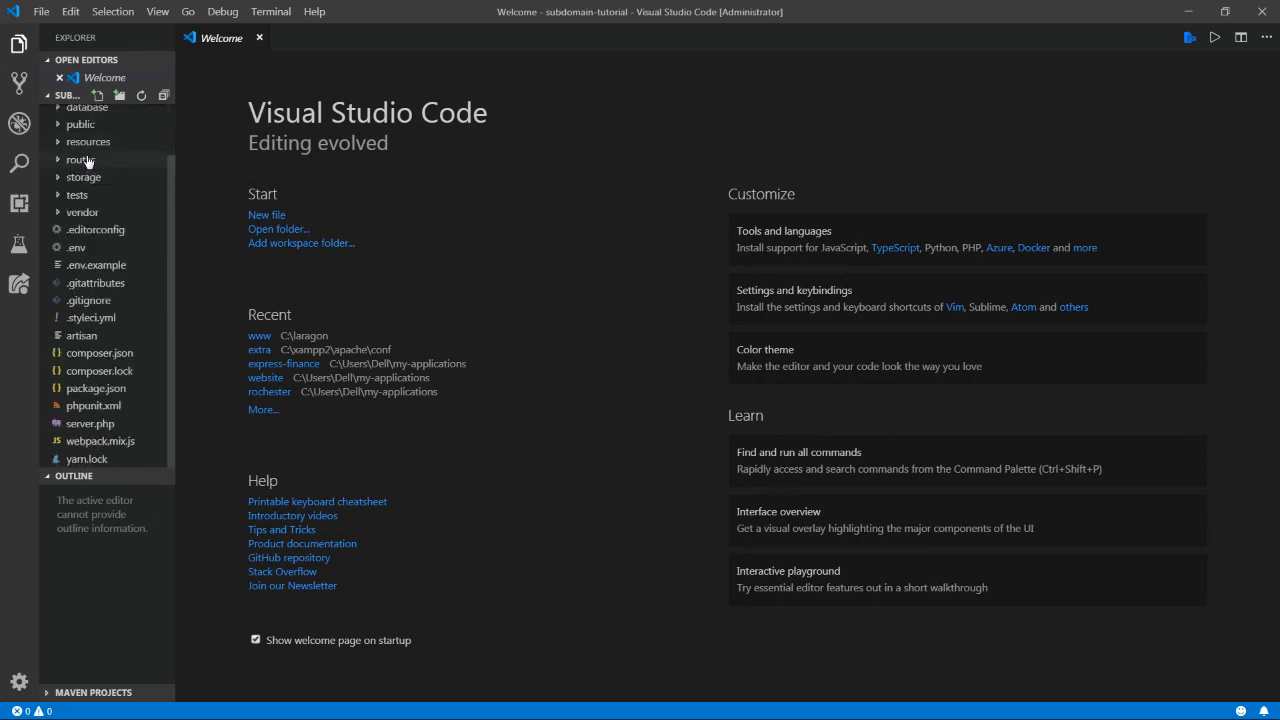
{"action": "mouse_move", "coordinate": [78, 160]}
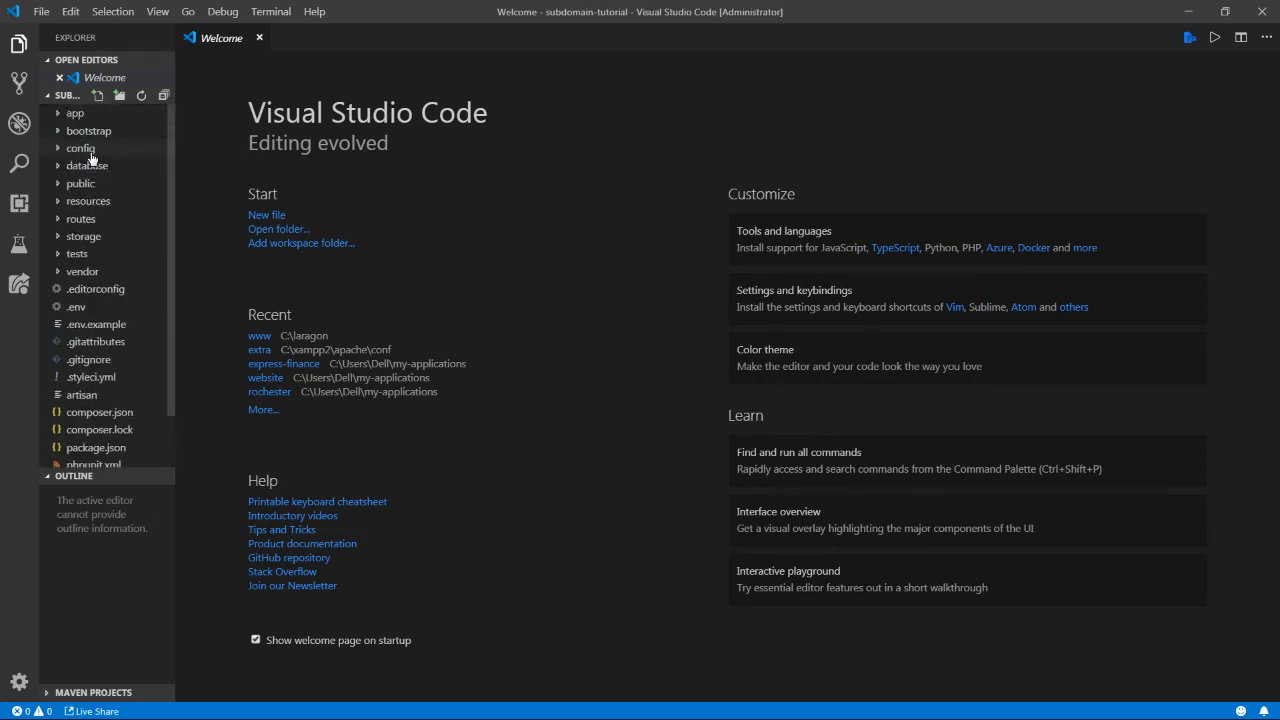
{"action": "mouse_move", "coordinate": [80, 148]}
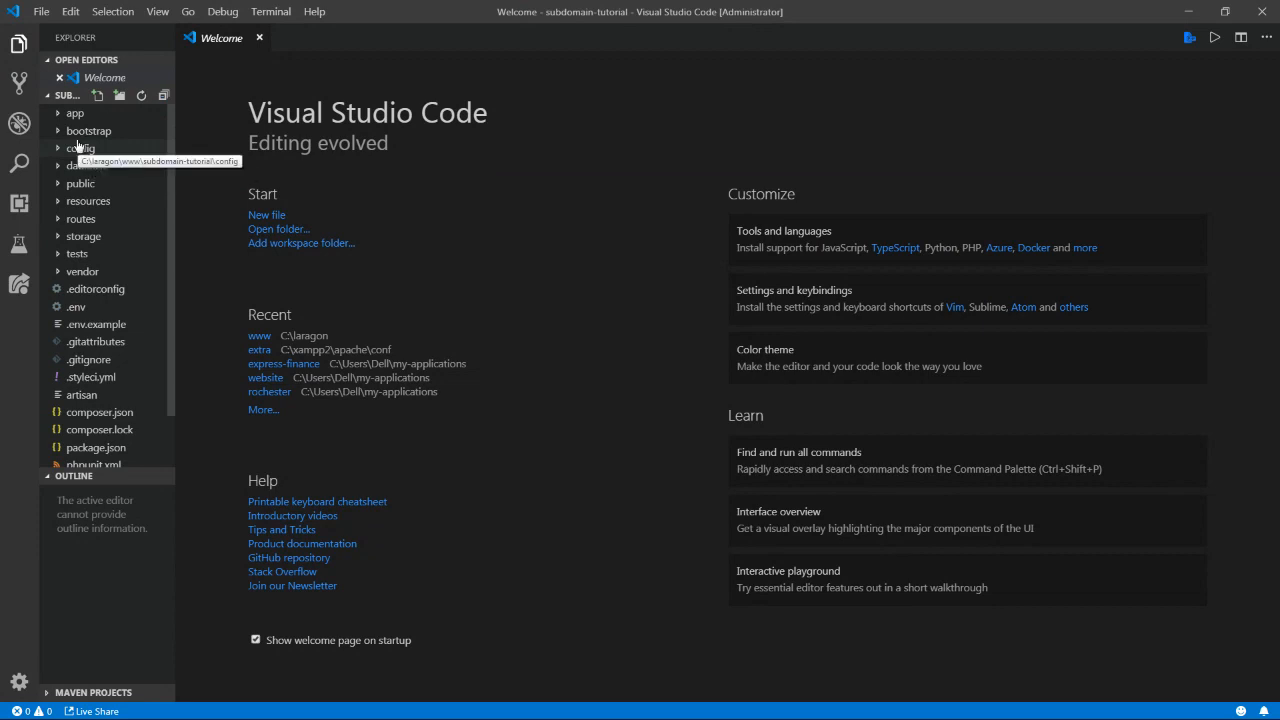
{"action": "mouse_move", "coordinate": [60, 164]}
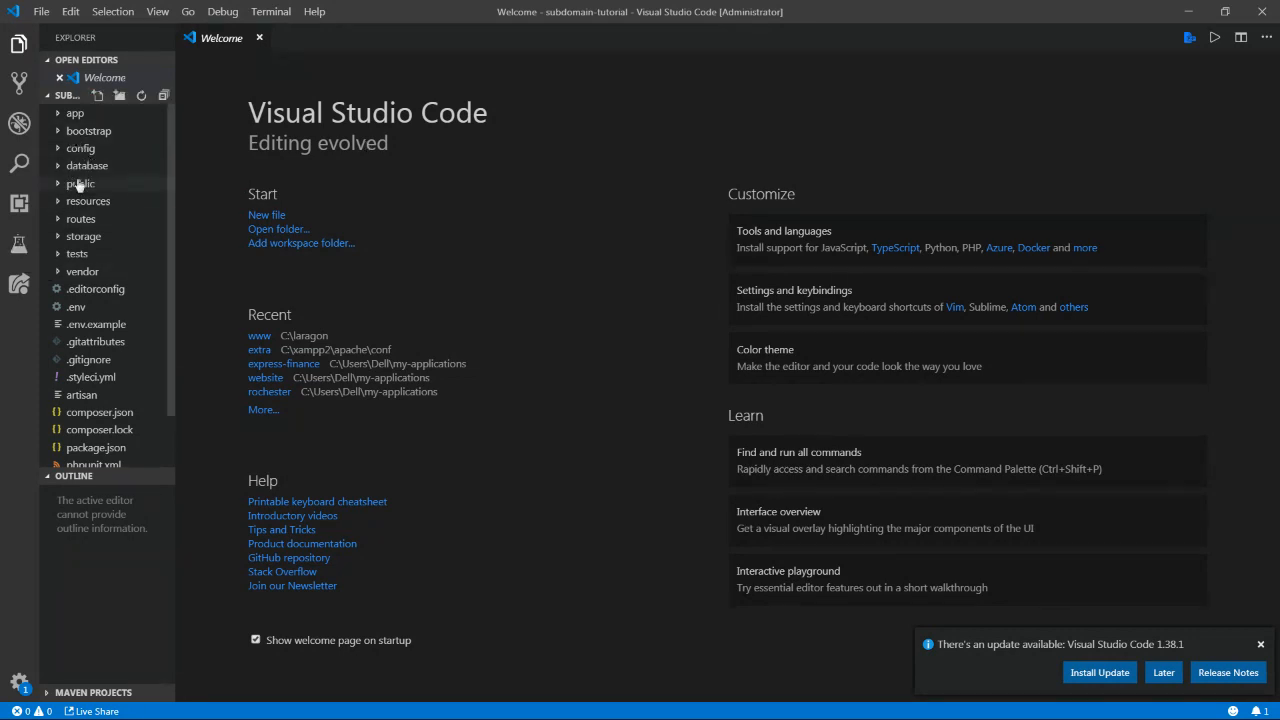
{"action": "mouse_move", "coordinate": [96, 324]}
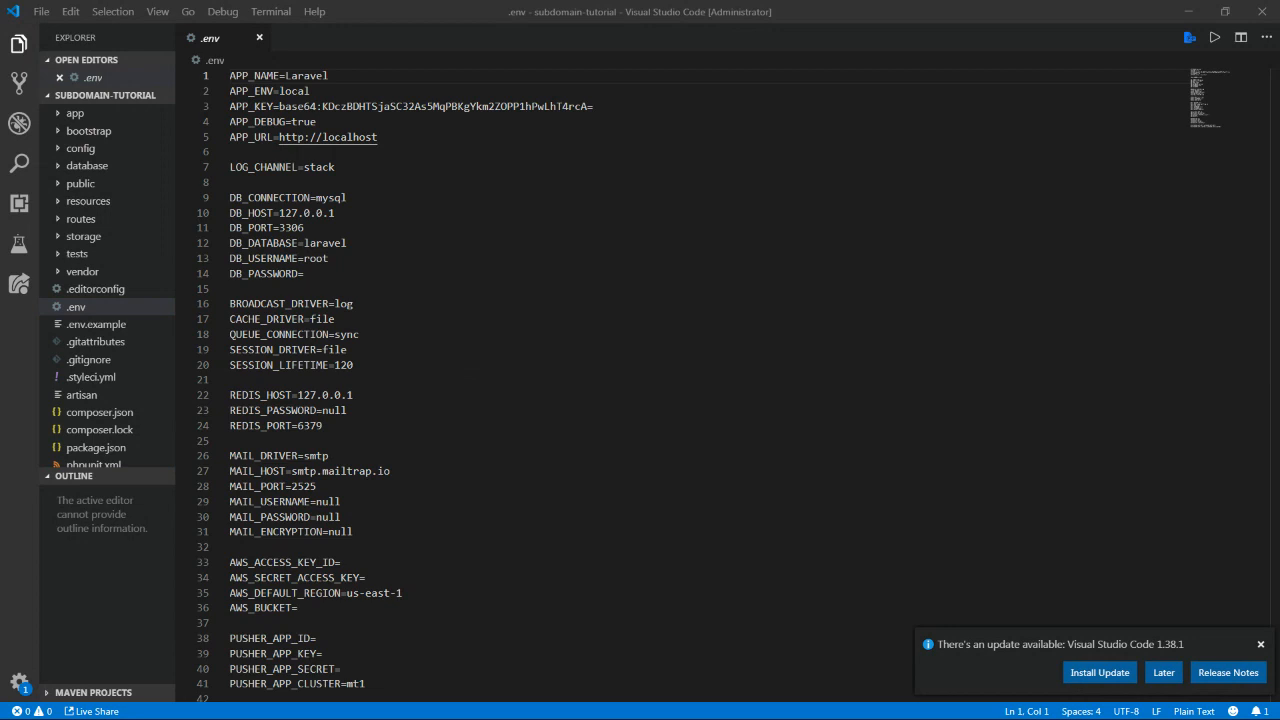
- Replace SESSION_DRIVER value 'file' with 'database' in .env and reveal the config folder
{"action": "double_click", "coordinate": [334, 348]}
{"action": "type", "text": "databas"}
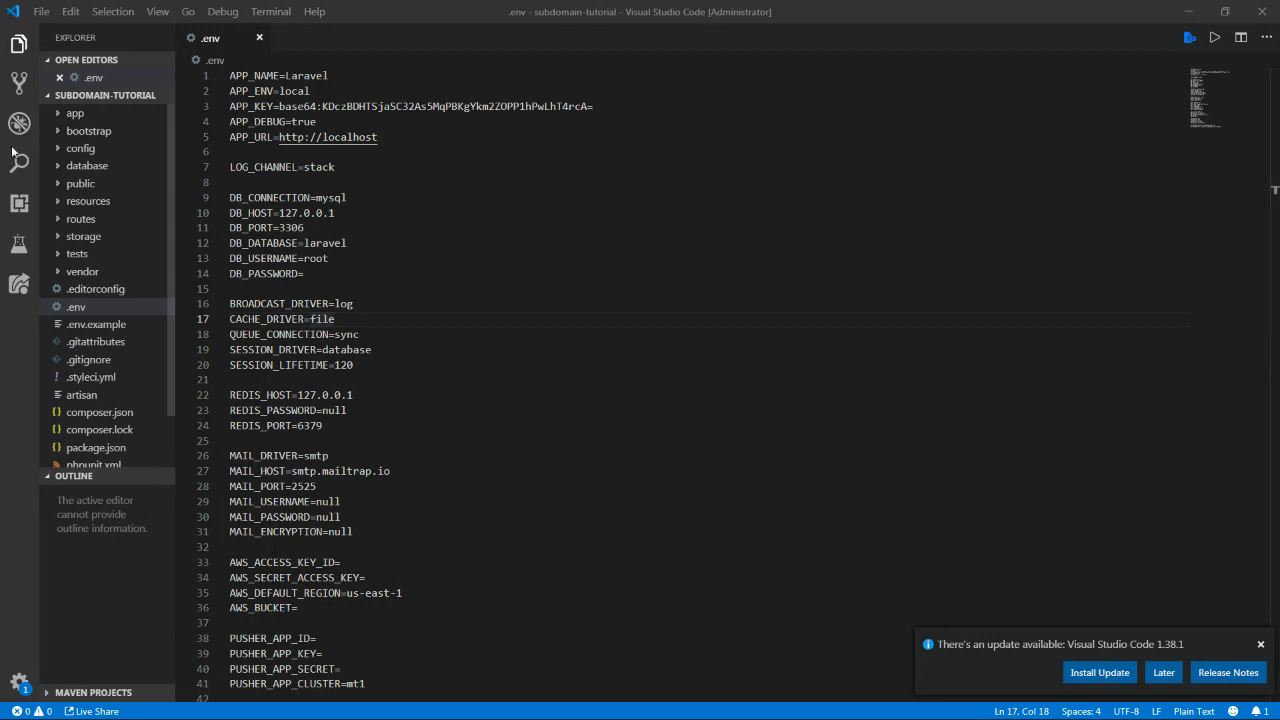
{"action": "left_click", "coordinate": [80, 148]}
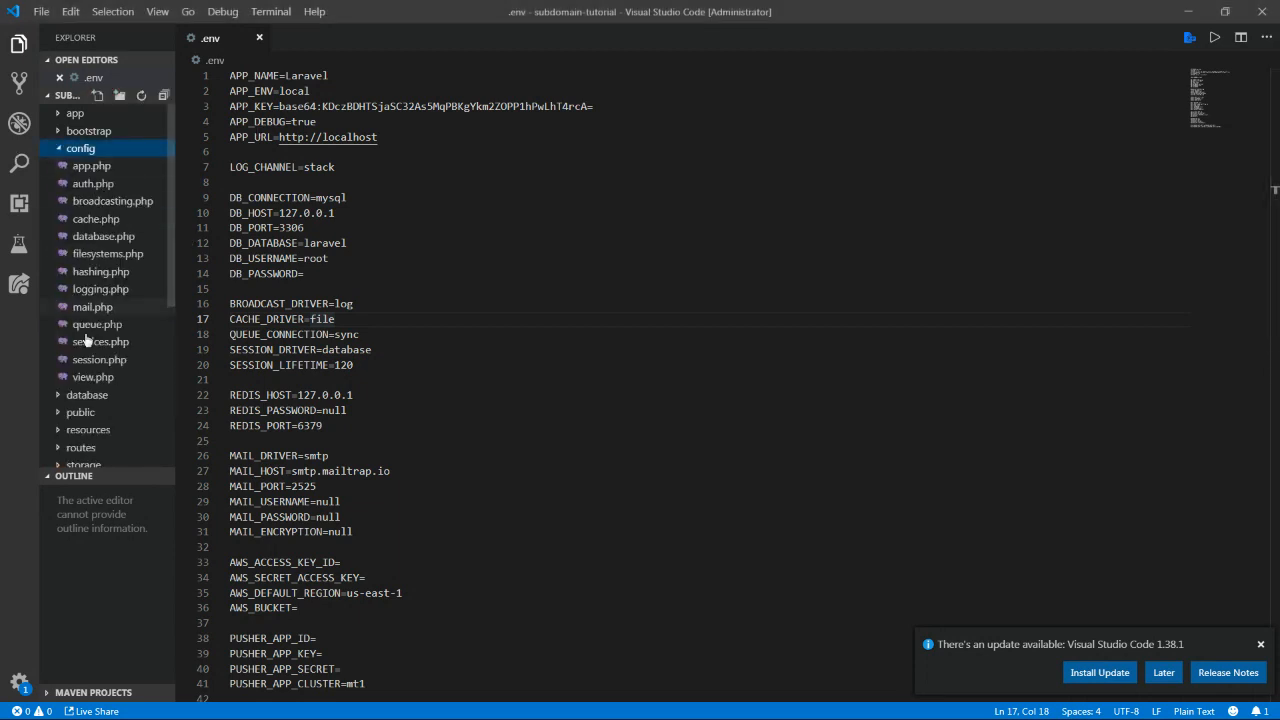
- Review config/session.php, scrolling through its driver, lifetime and domain settings
{"action": "left_click", "coordinate": [100, 360]}
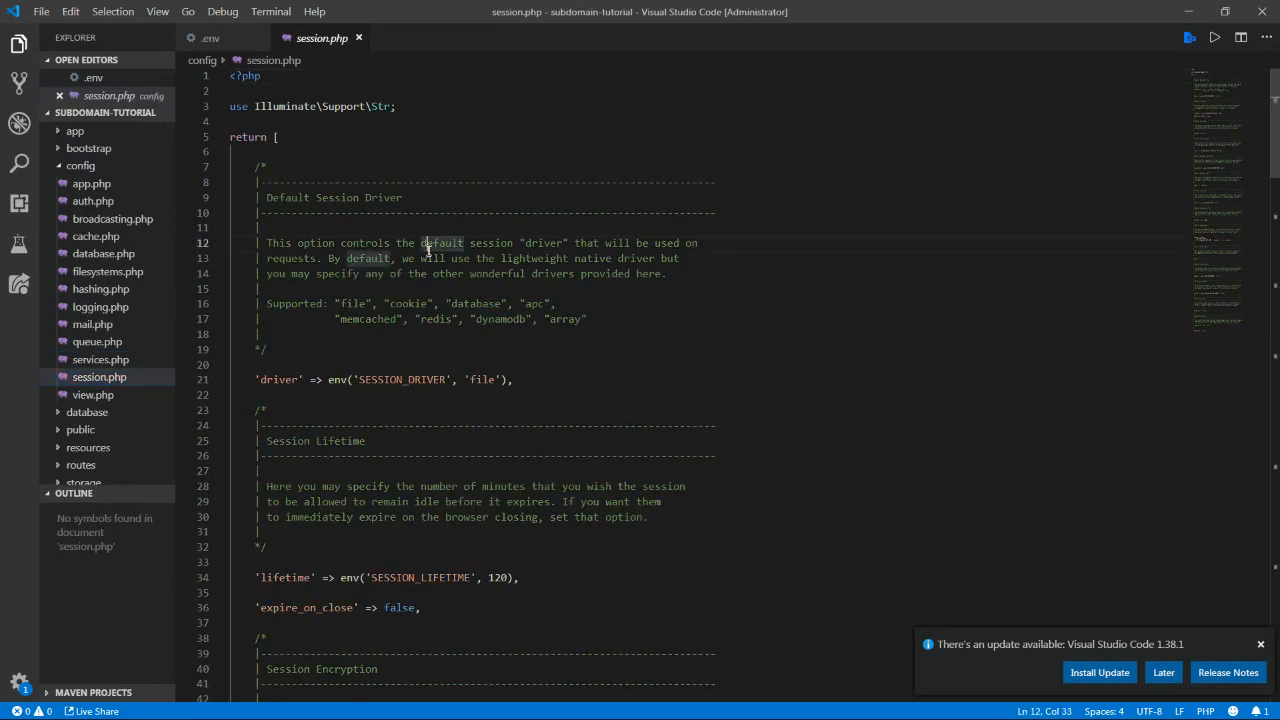
{"action": "scroll", "scroll_direction": "down", "scroll_amount": 3}
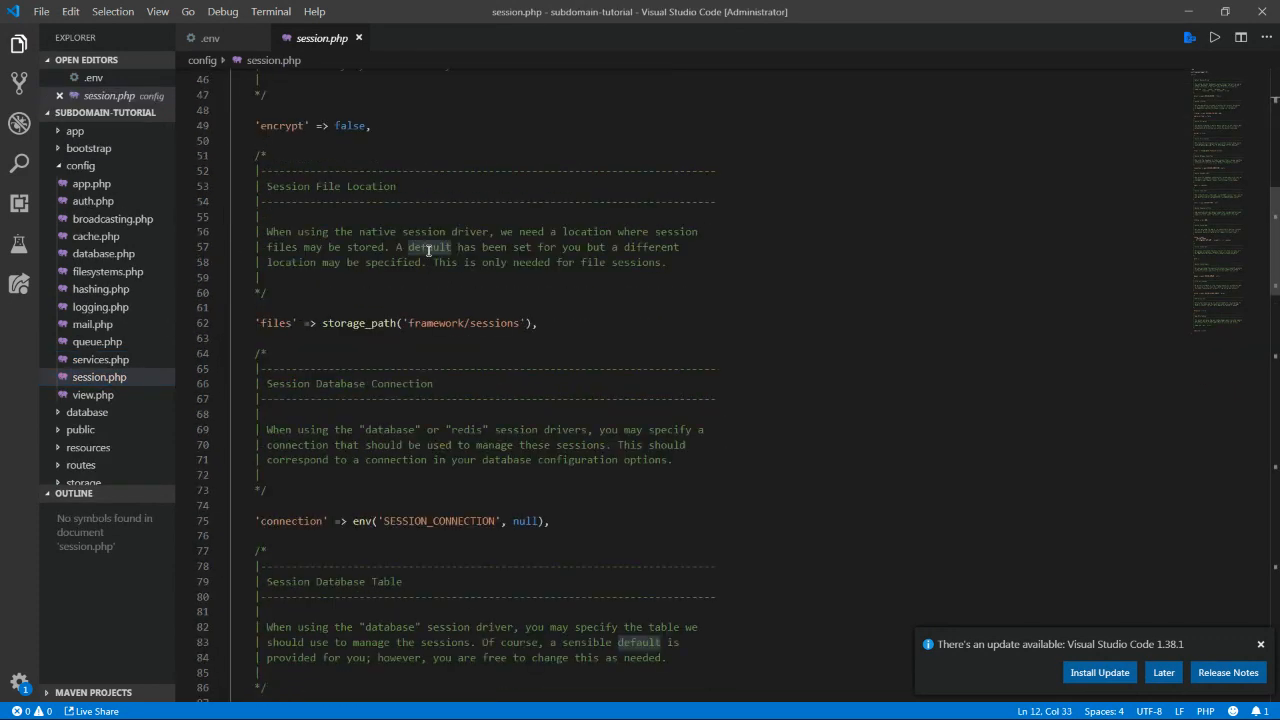
{"action": "scroll", "scroll_direction": "down", "scroll_amount": 3}
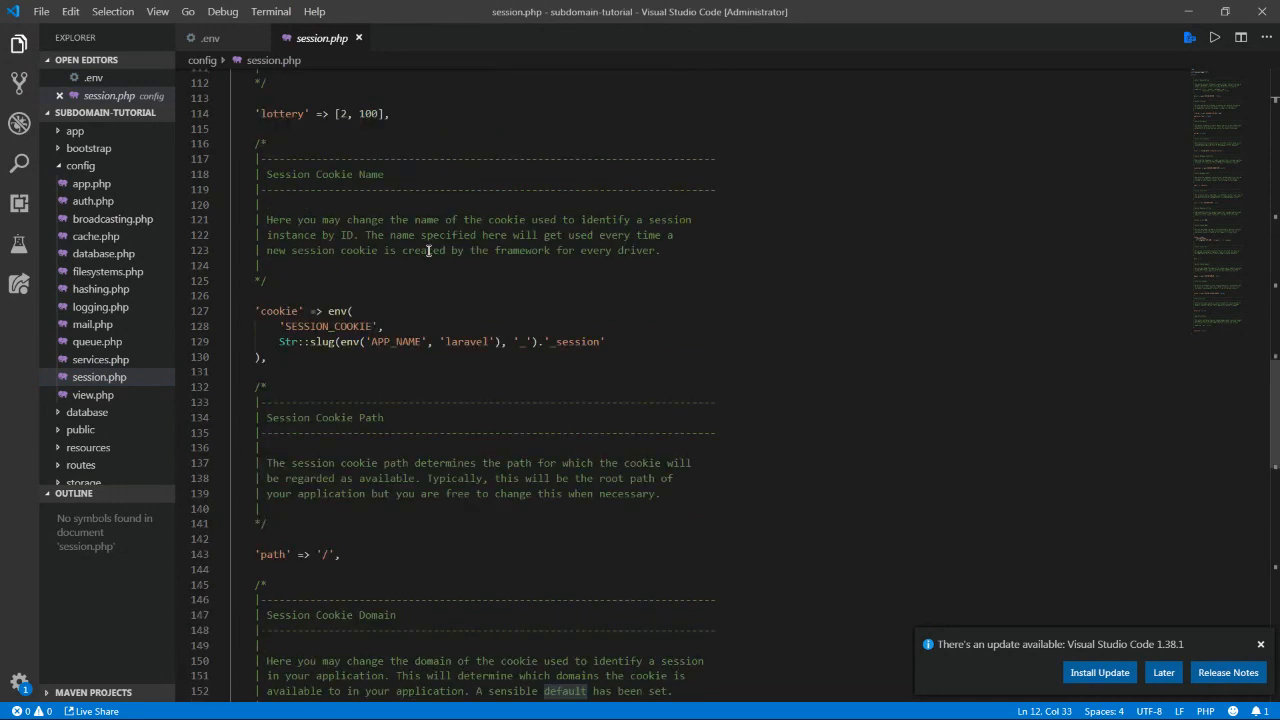
{"action": "scroll", "scroll_direction": "down", "scroll_amount": 3}
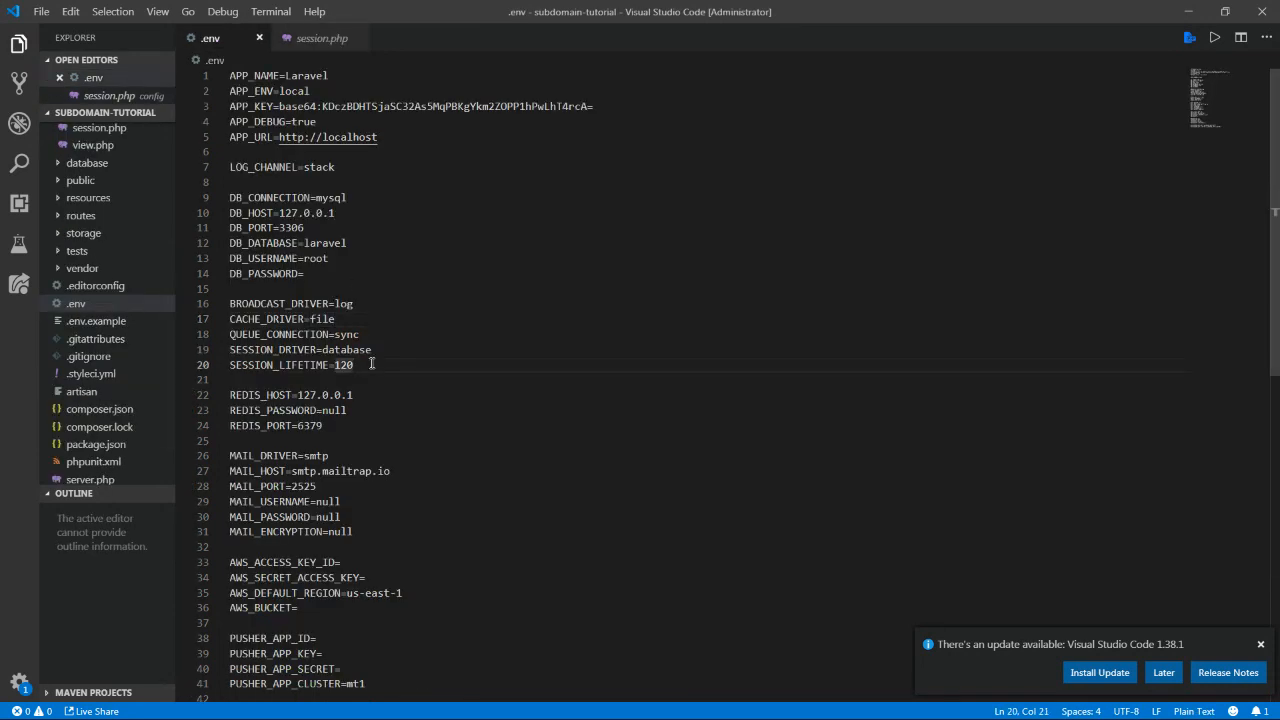
- Add SESSION_DOMAIN=subdomain-tutorial.test beneath SESSION_LIFETIME in the .env file
{"action": "type", "text": "SESSION"}
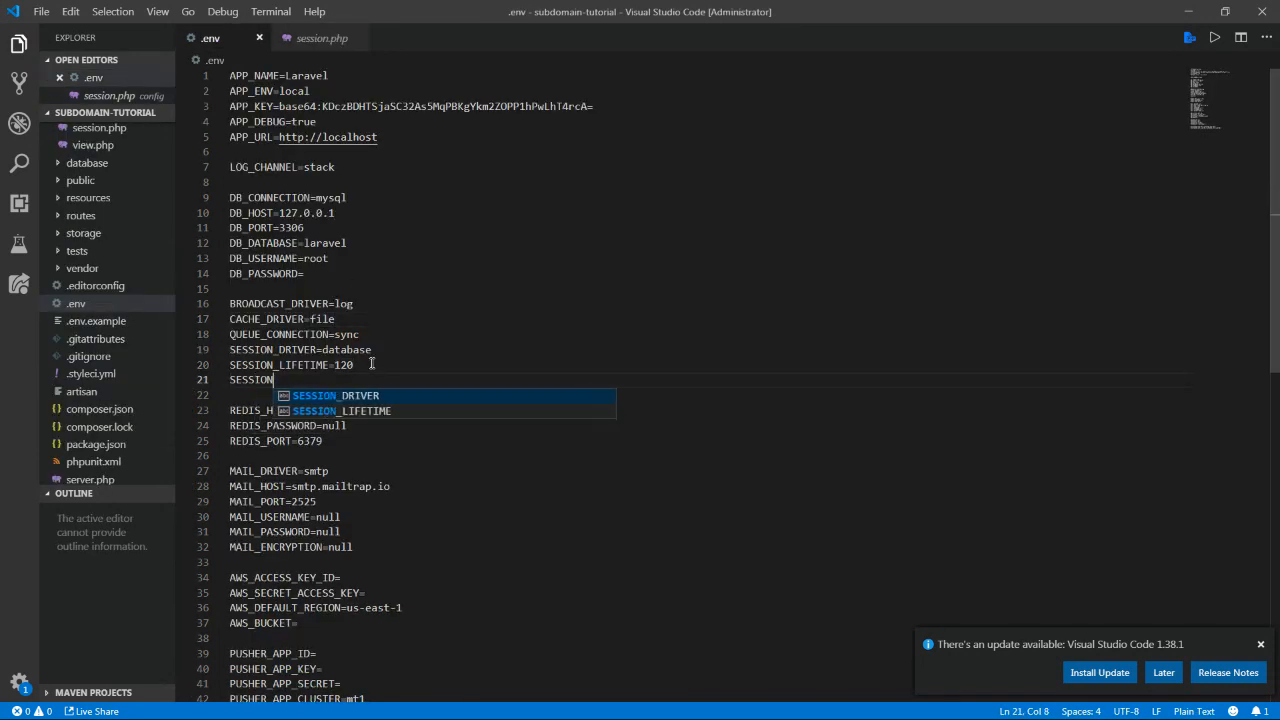
{"action": "type", "text": "_DOMI"}
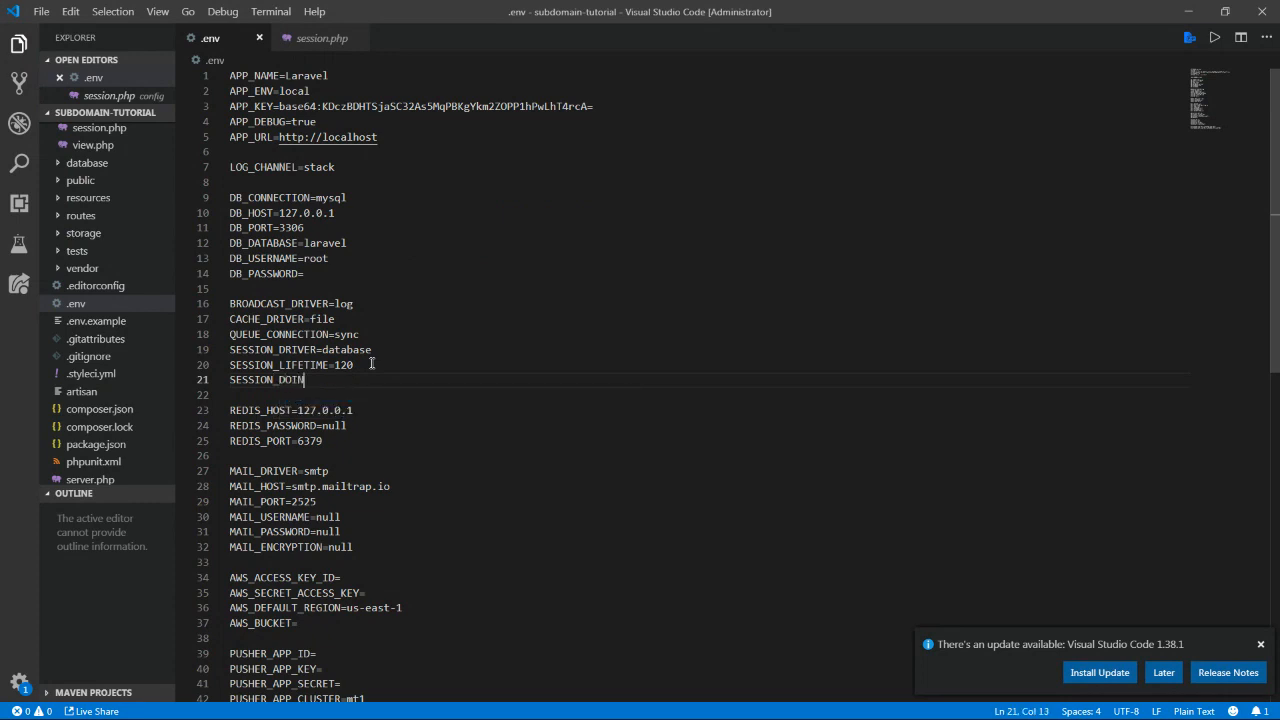
{"action": "type", "text": "AIN"}
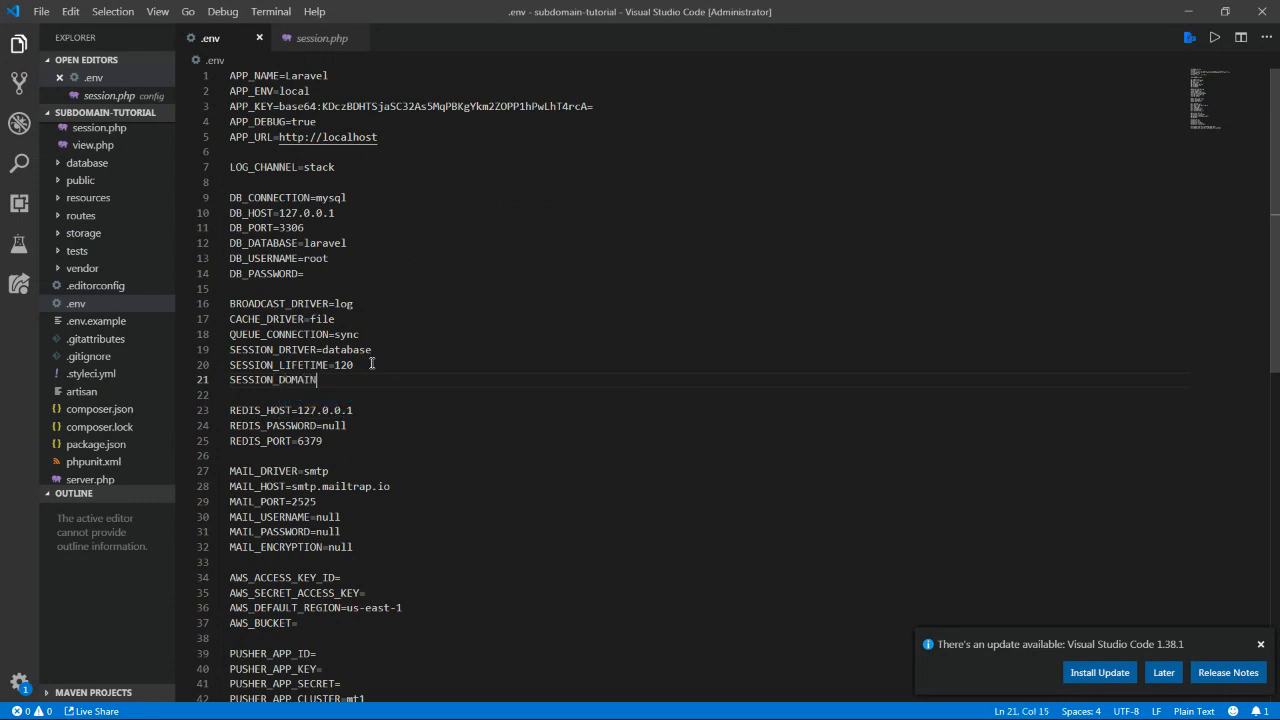
{"action": "type", "text": "="}
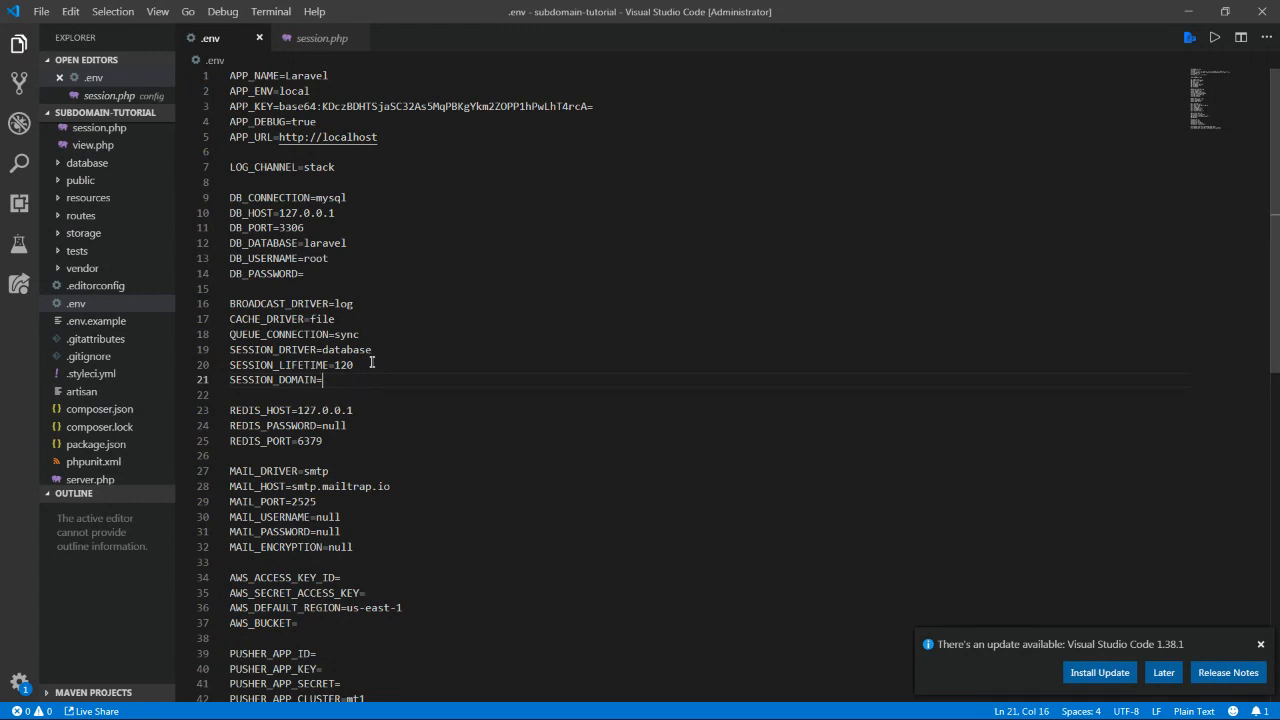
{"action": "type", "text": "http://subdomain-tutorial.test/"}
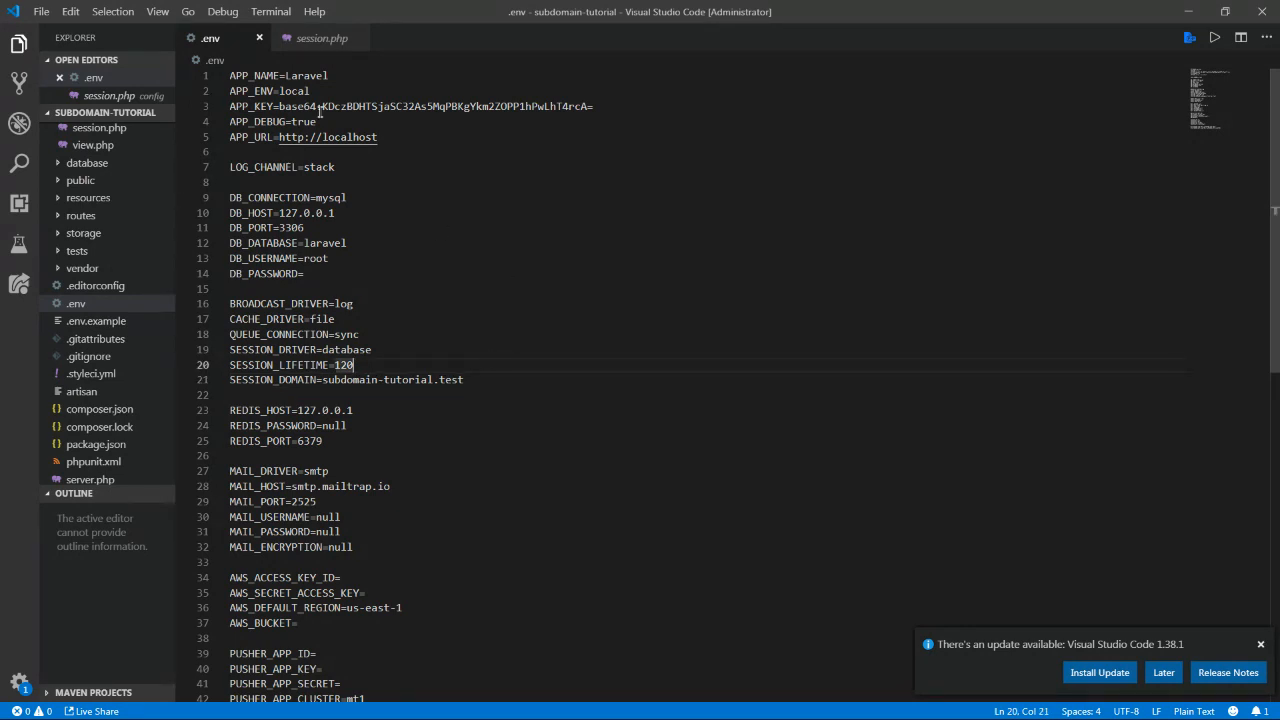
{"action": "left_click", "coordinate": [320, 38]}
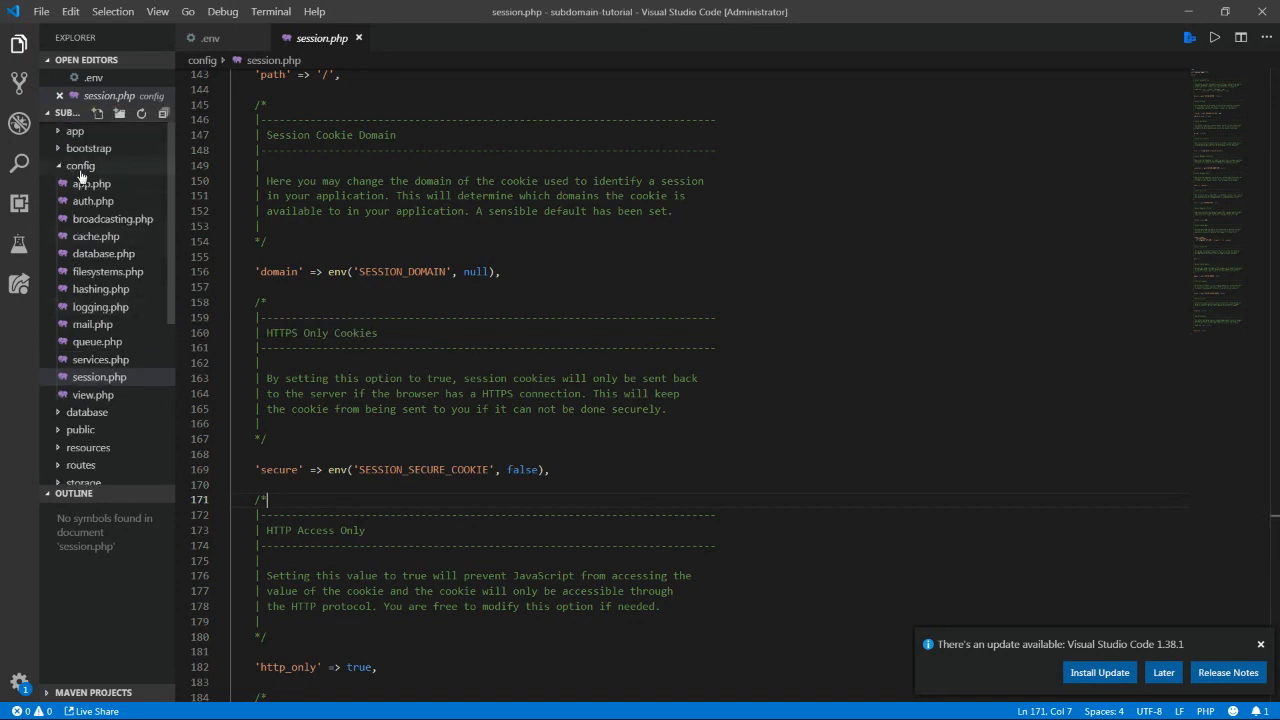
- Bring up app/User.php and list the database migration files in the Explorer
{"action": "left_click", "coordinate": [80, 164]}
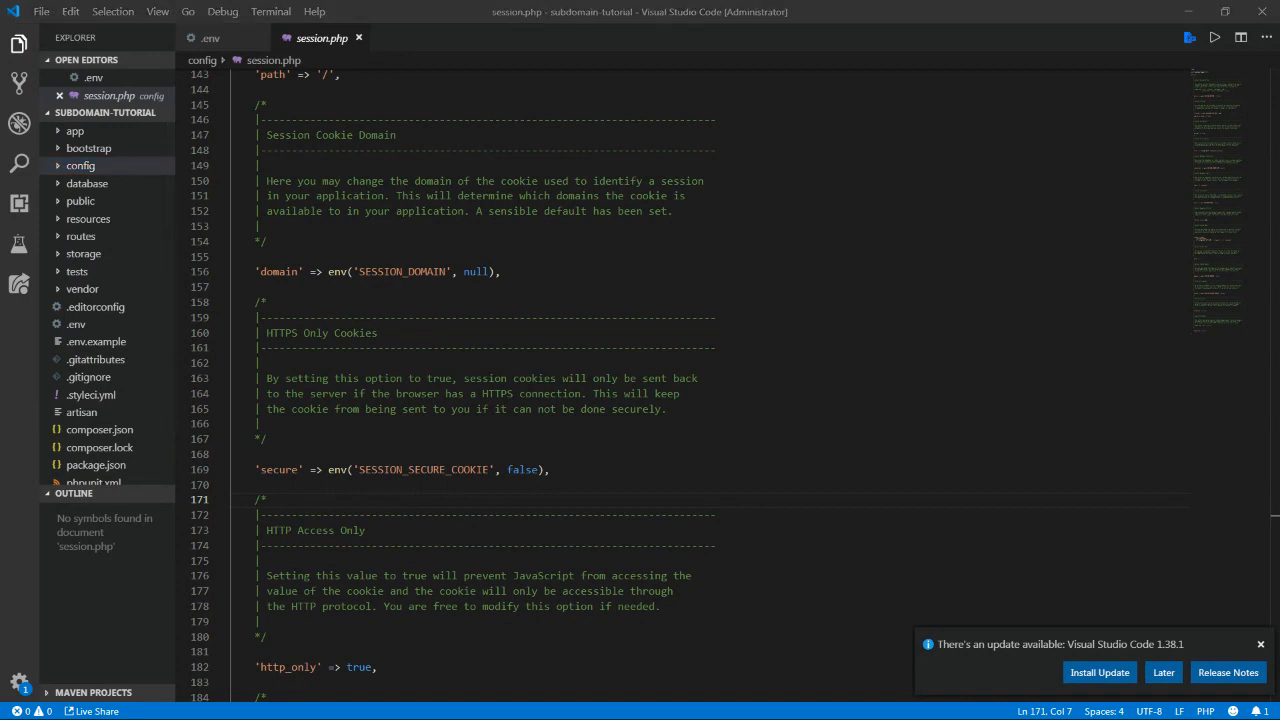
{"action": "mouse_move", "coordinate": [116, 300]}
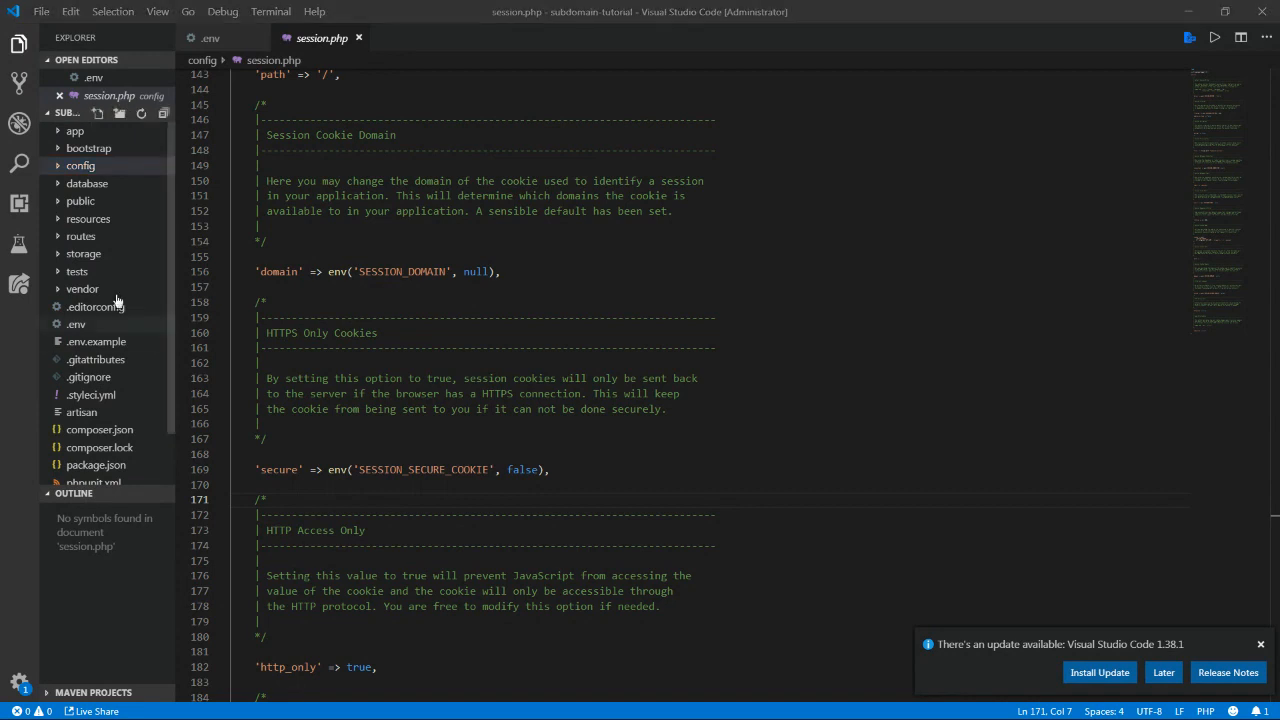
{"action": "left_click", "coordinate": [76, 132]}
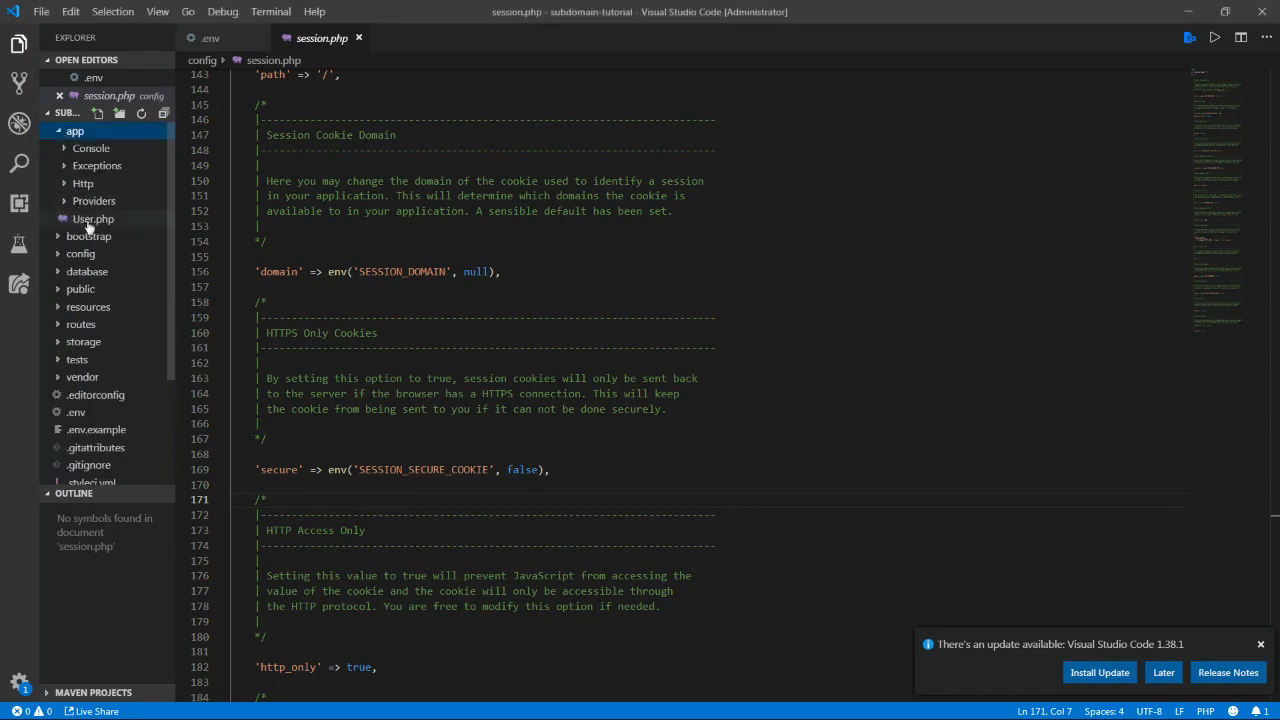
{"action": "left_click", "coordinate": [92, 218]}
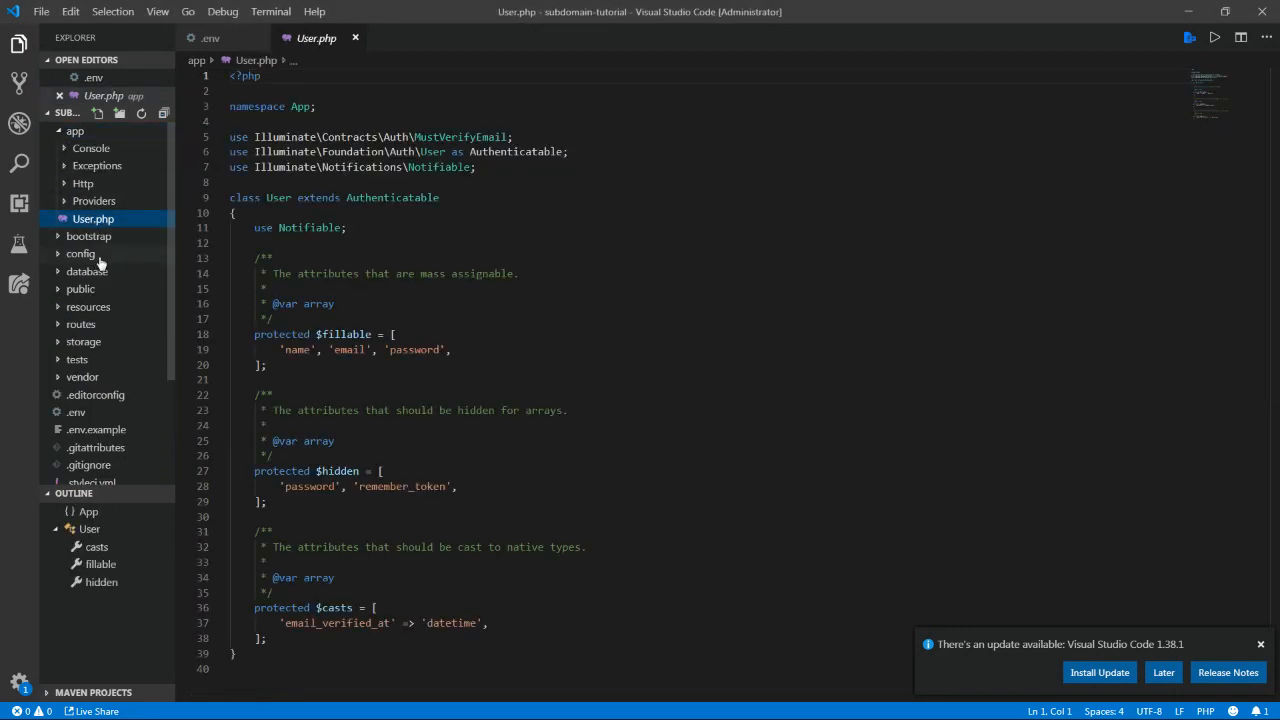
{"action": "left_click", "coordinate": [88, 272]}
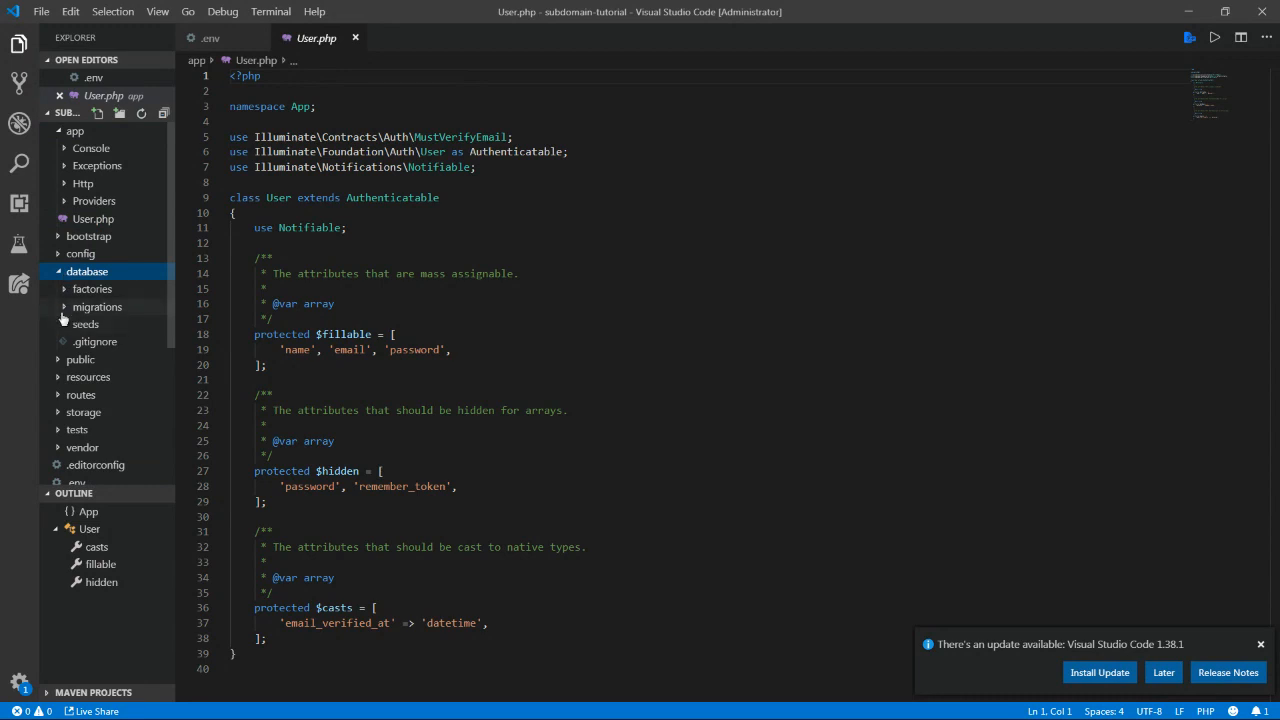
{"action": "left_click", "coordinate": [96, 308]}
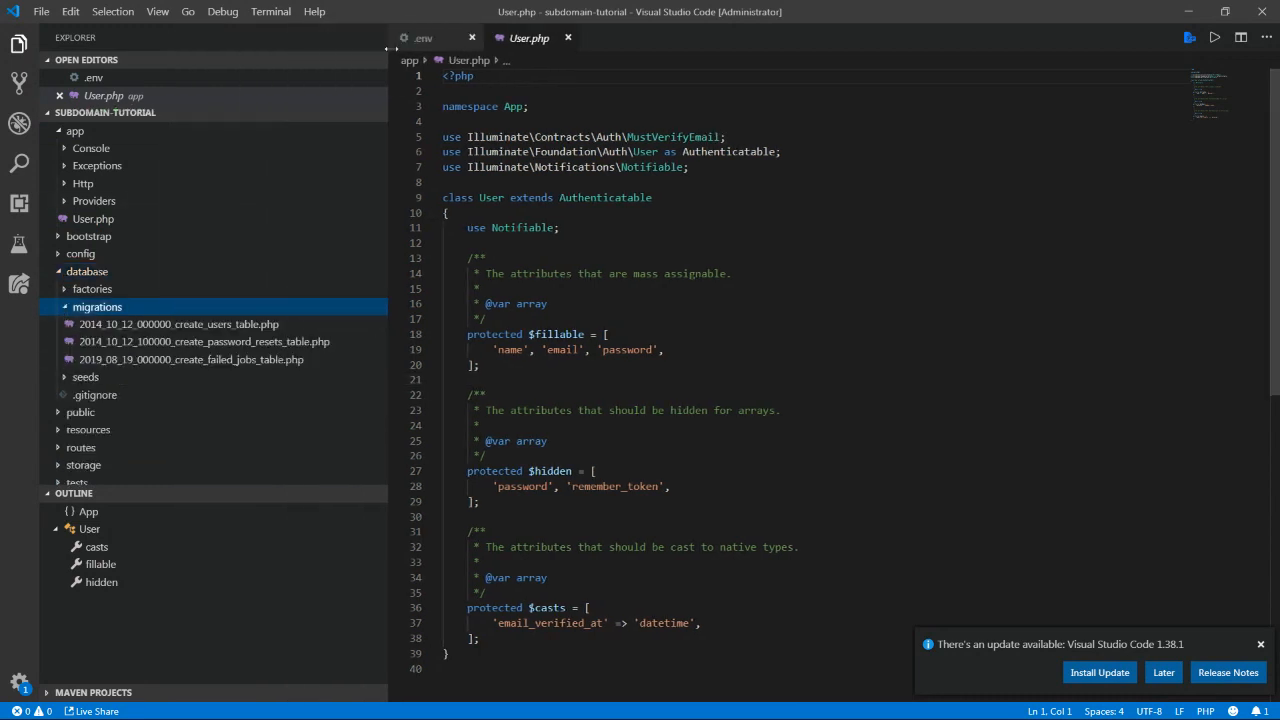
- Add $table->string('username')->unique(); after the email line in create_users_table and save
{"action": "left_click", "coordinate": [480, 168]}
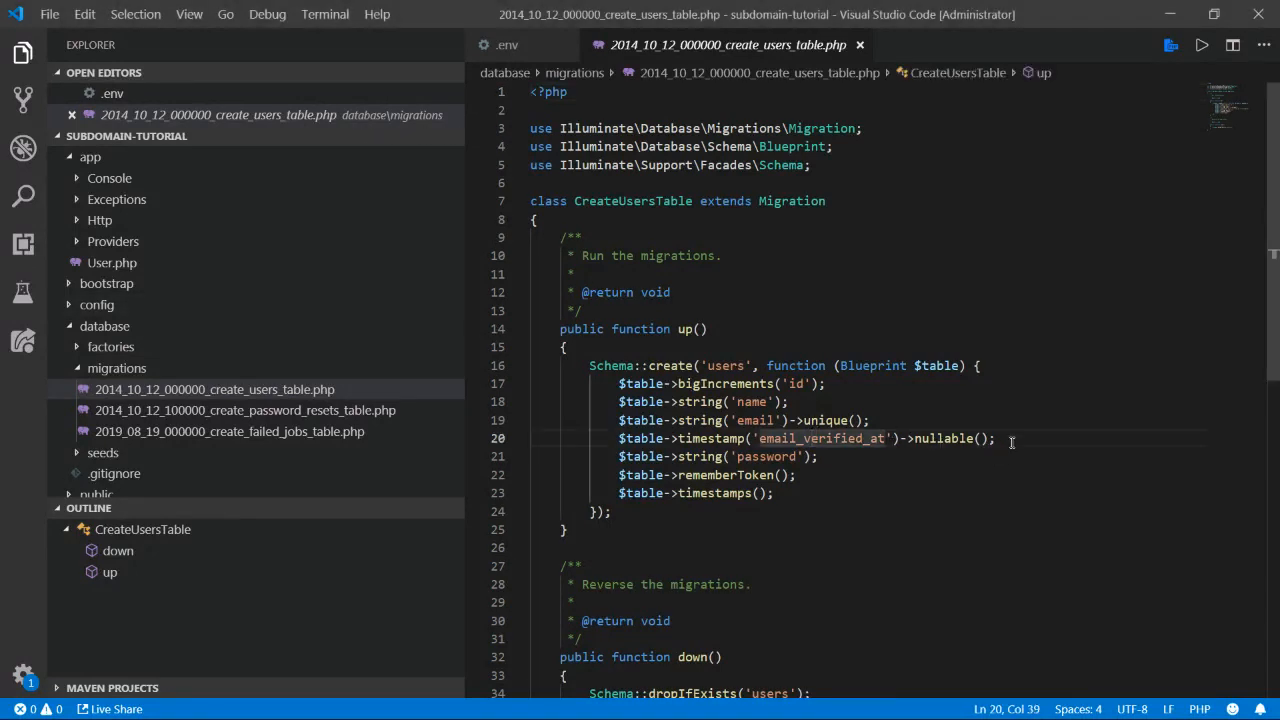
{"action": "left_click", "coordinate": [872, 420]}
{"action": "type", "text": "$table->string"}
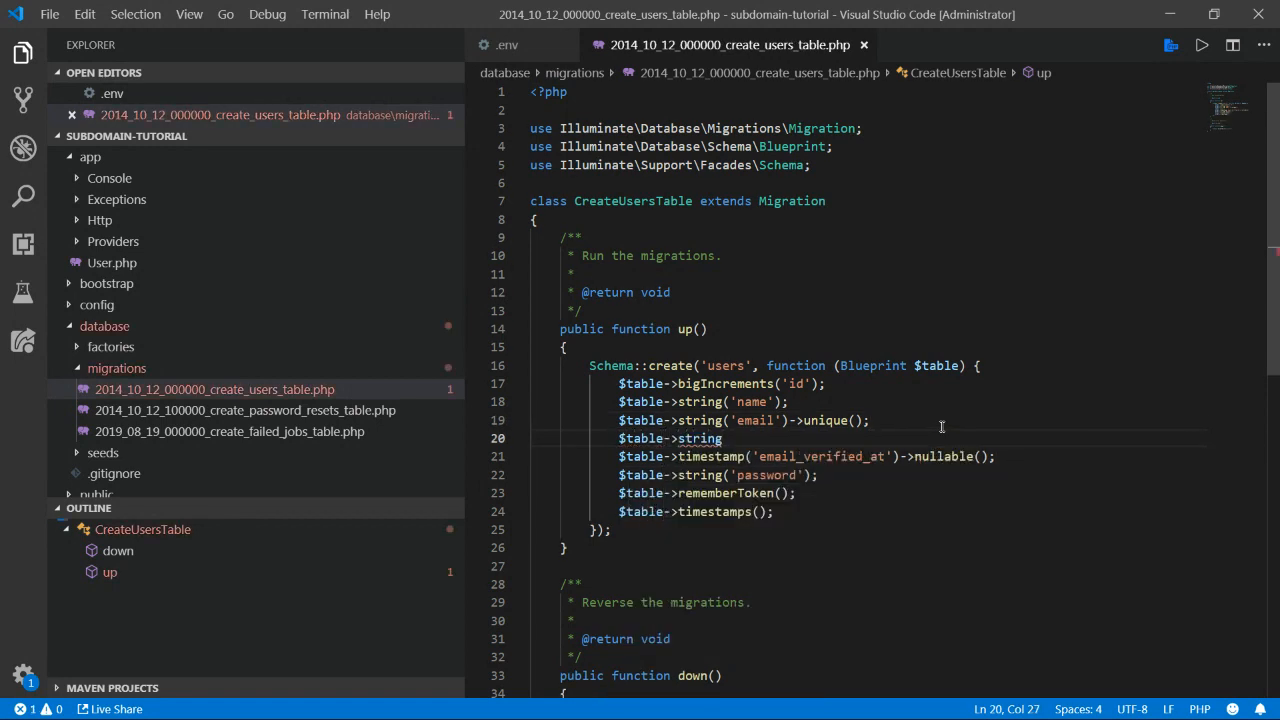
{"action": "type", "text": "usernam')"}
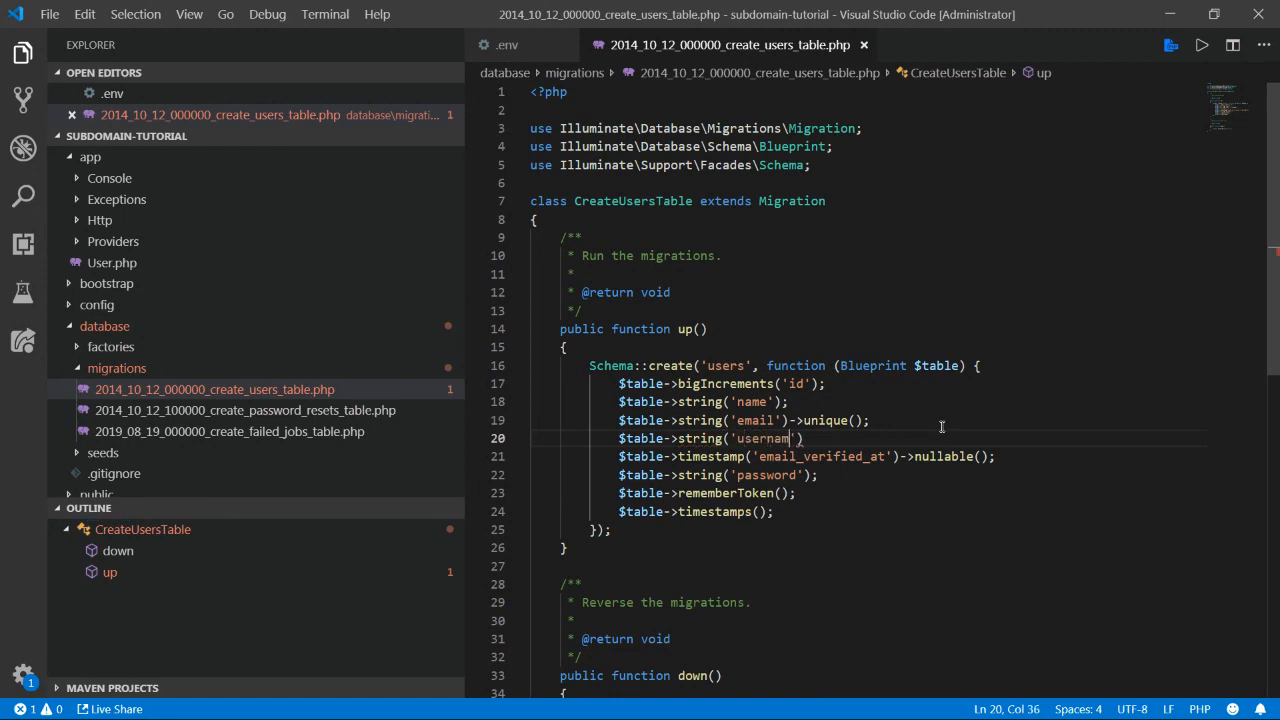
{"action": "type", "text": "e')->"}
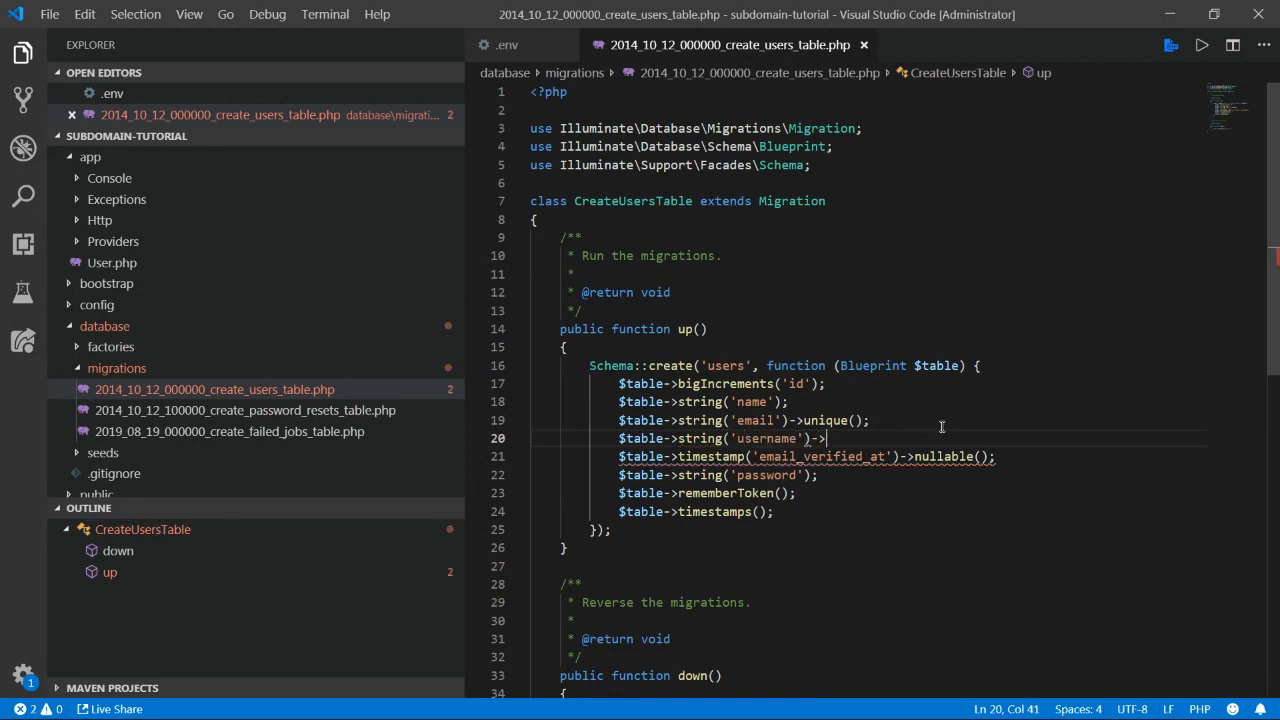
{"action": "type", "text": "unique();"}
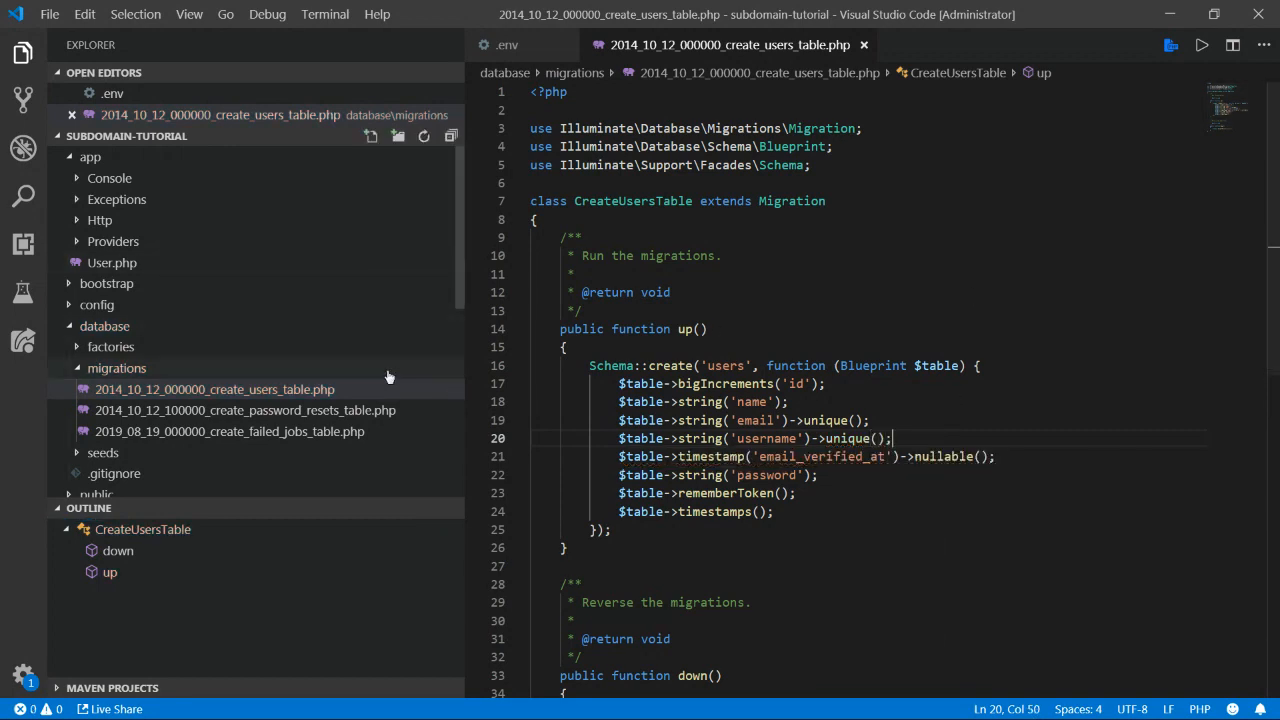
{"action": "left_click", "coordinate": [48, 14]}
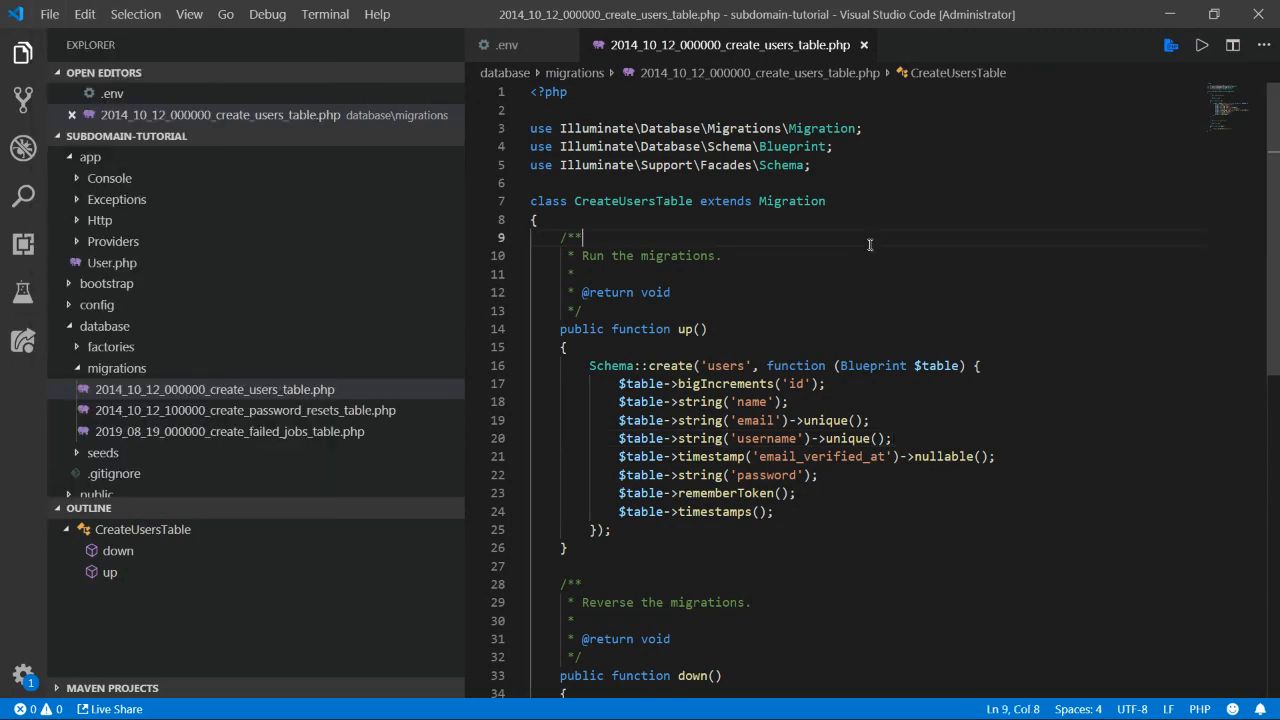
{"action": "mouse_move", "coordinate": [112, 262]}
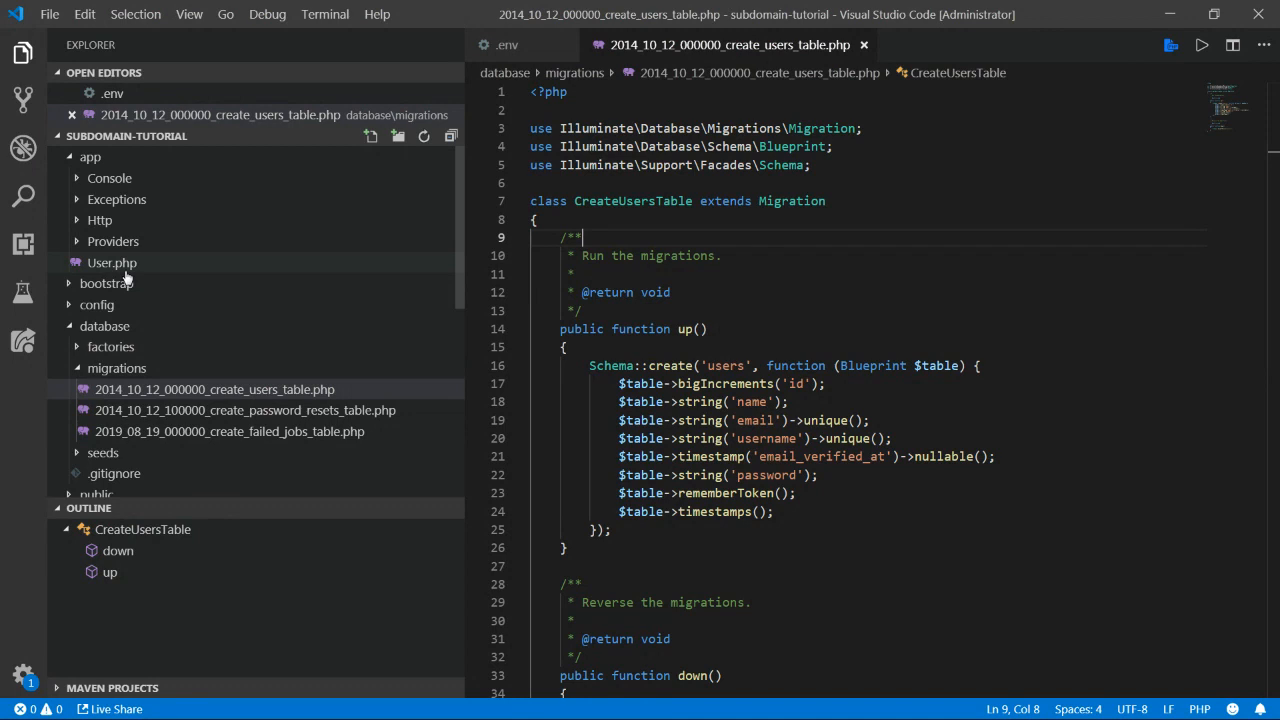
- Append 'username' to the User model's $fillable array alongside name, email and password
{"action": "left_click", "coordinate": [112, 262]}
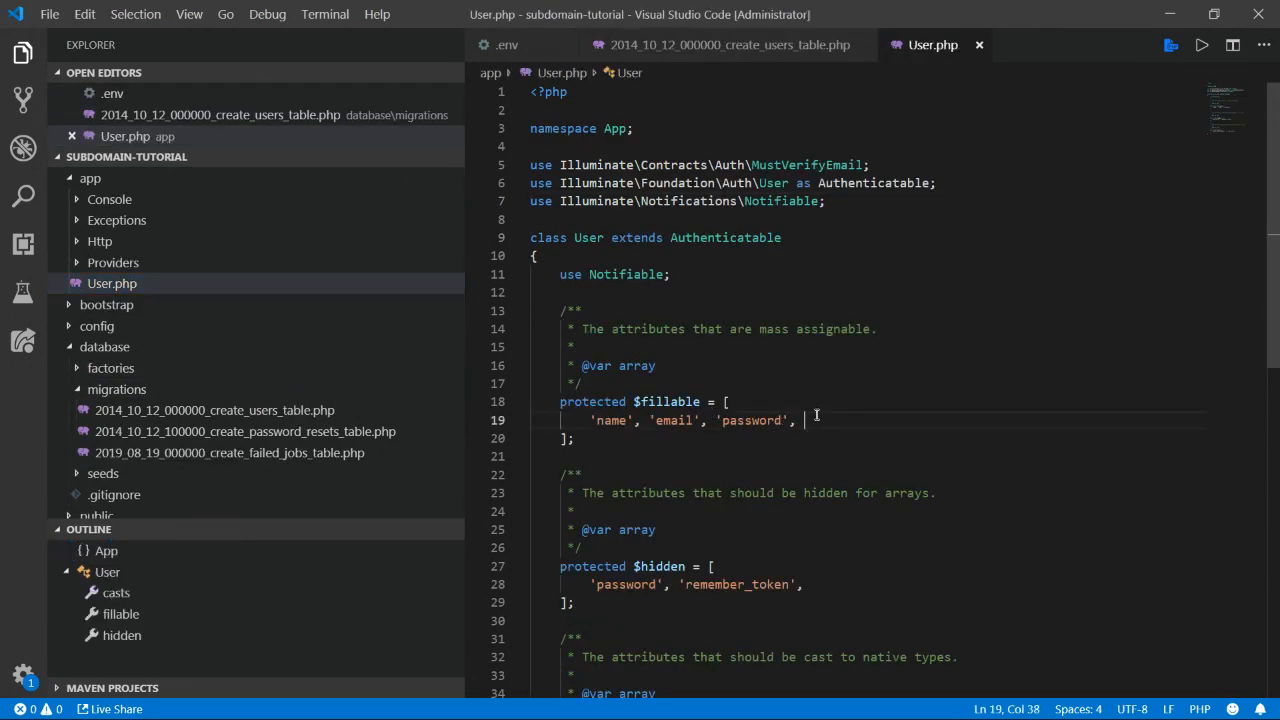
{"action": "type", "text": "'"}
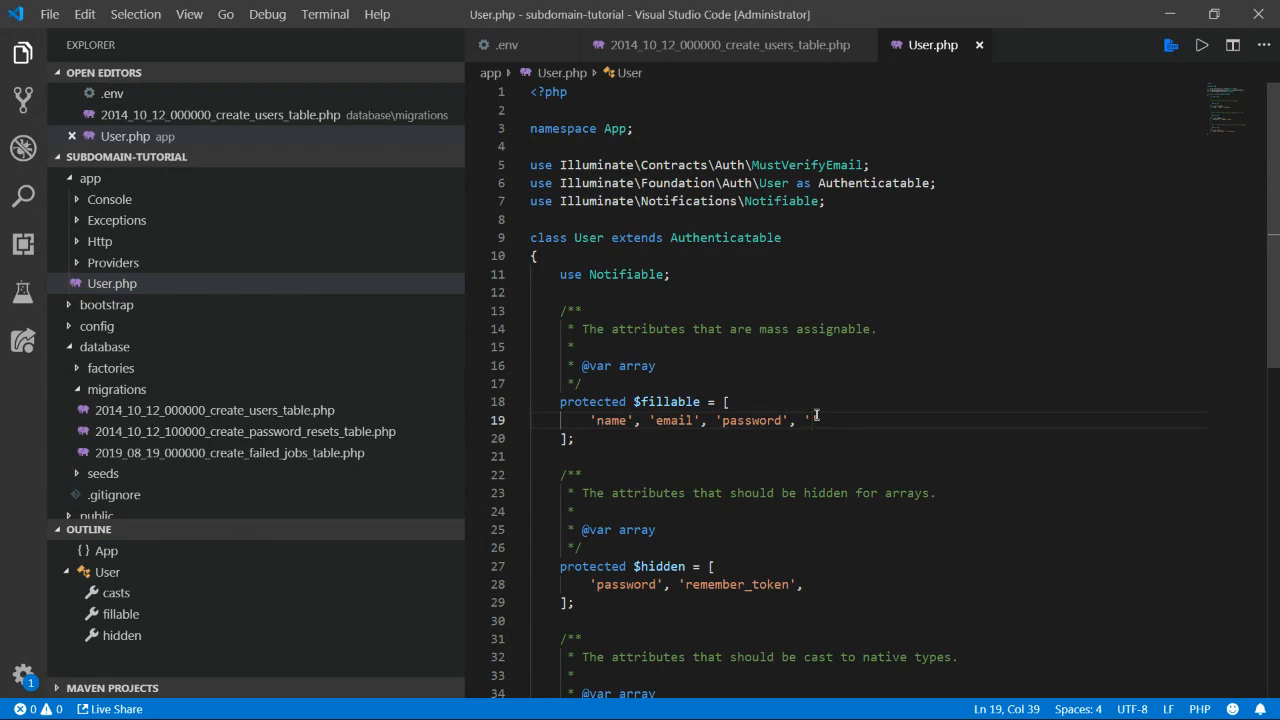
{"action": "type", "text": "username"}
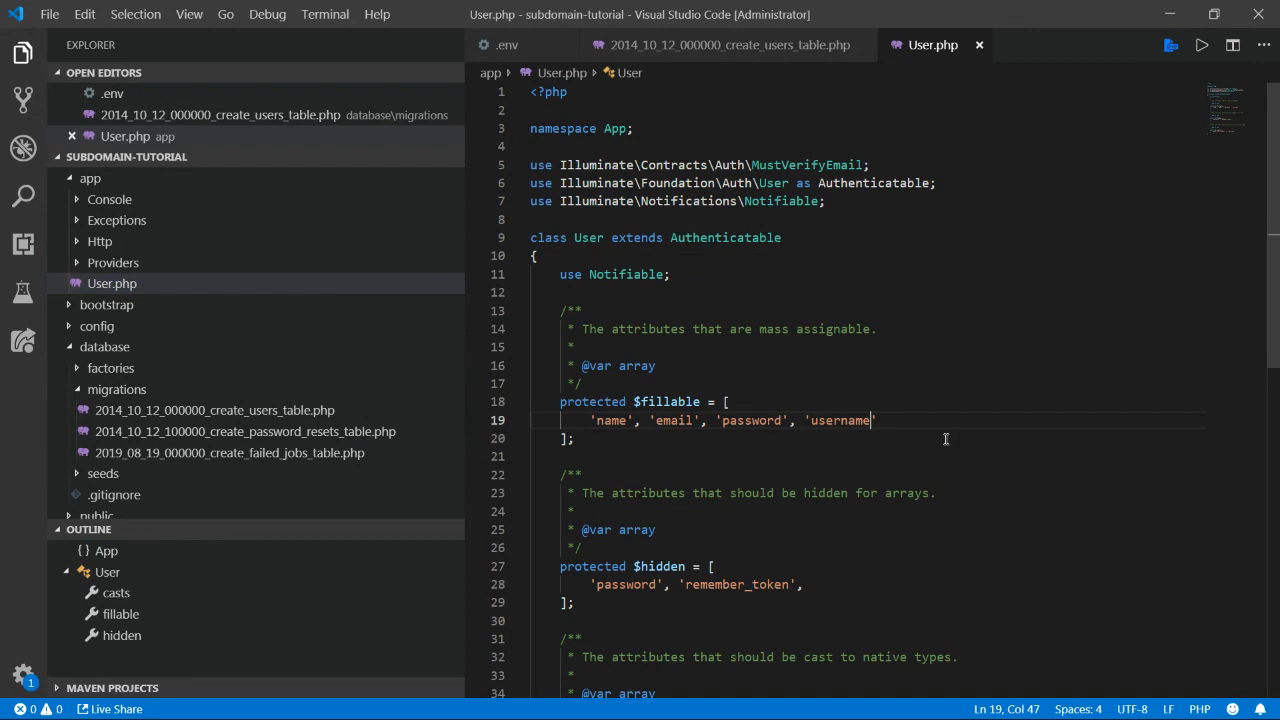
{"action": "scroll", "scroll_direction": "down", "scroll_amount": 3}
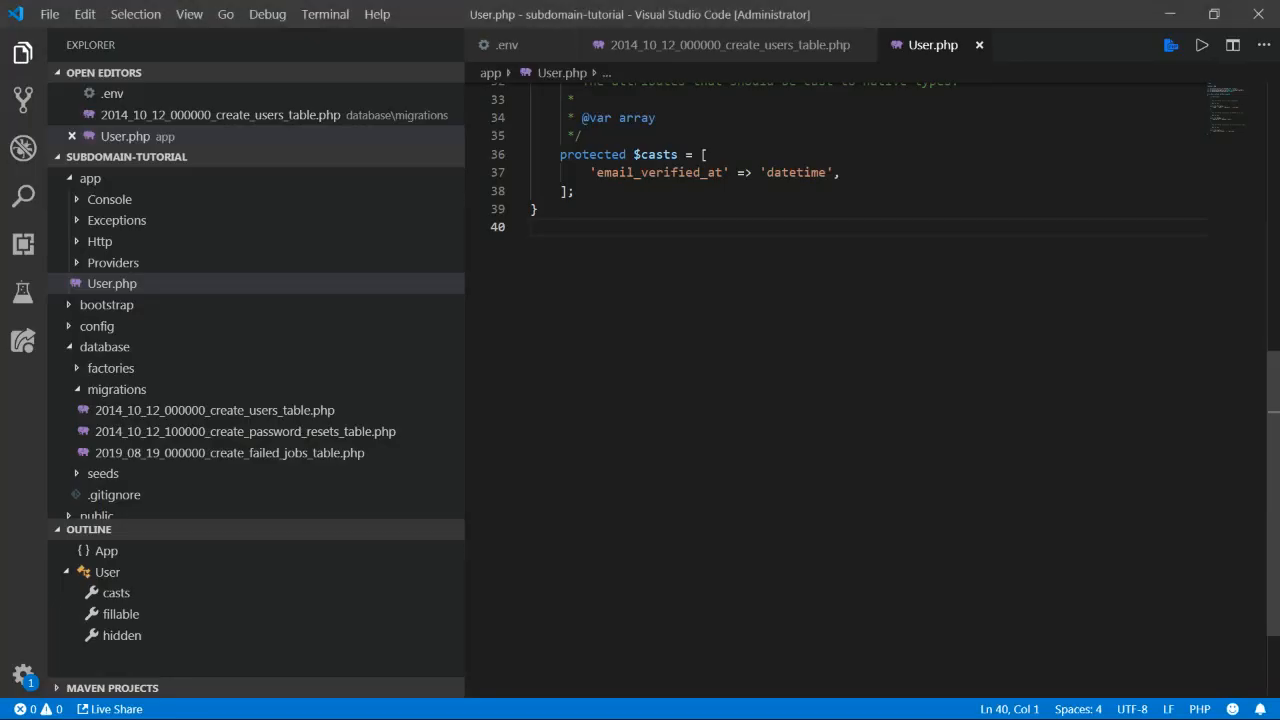
- Run 'php artisan session:table' in a new integrated terminal to generate the sessions migration
{"action": "left_click", "coordinate": [188, 14]}
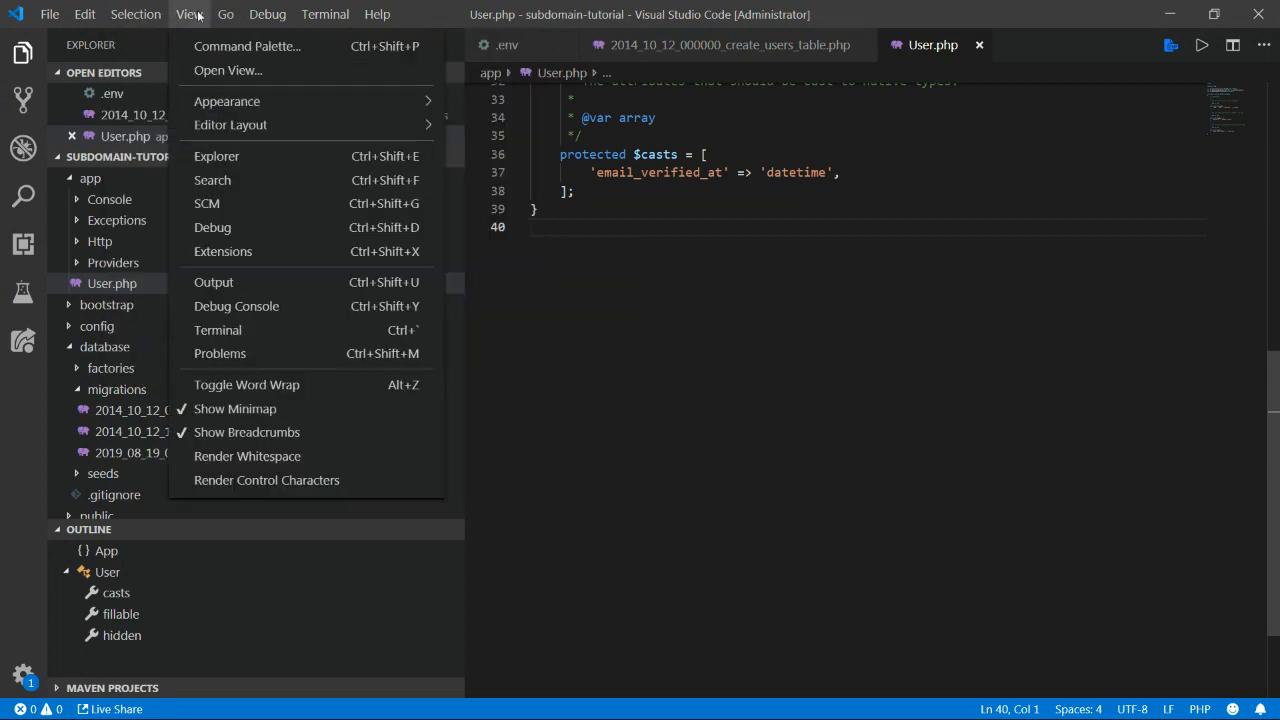
{"action": "mouse_move", "coordinate": [226, 100]}
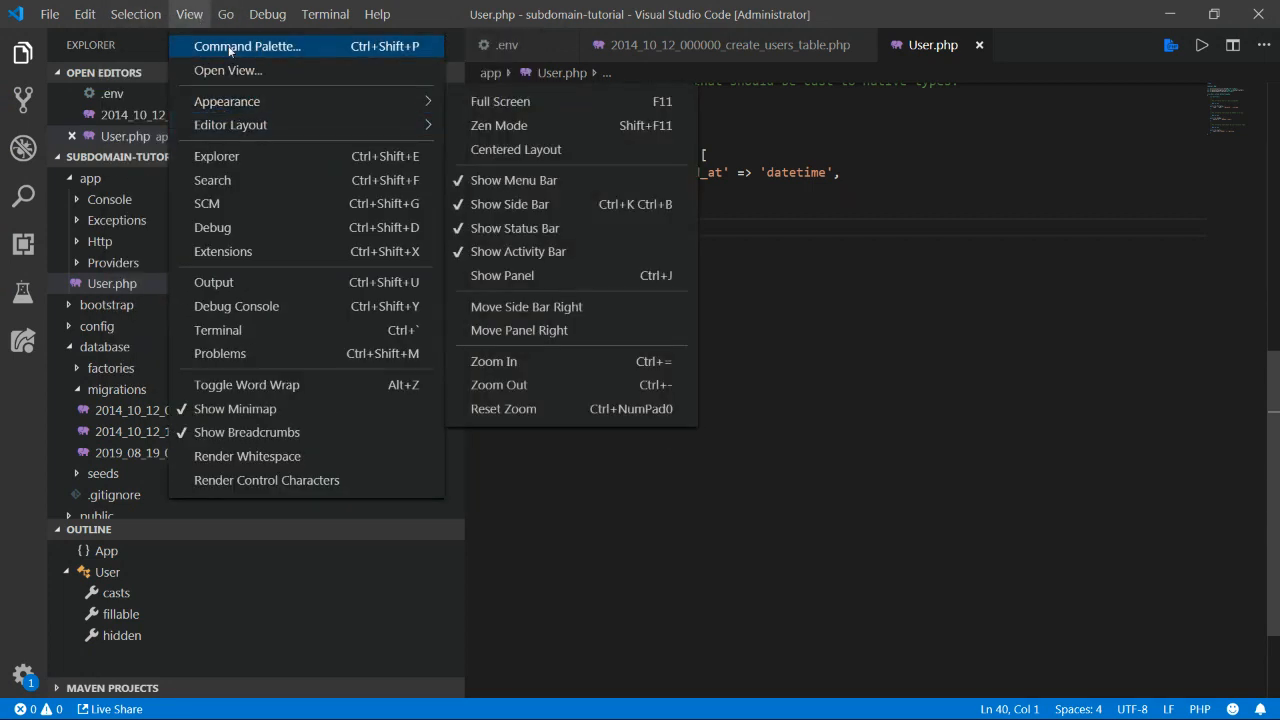
{"action": "left_click", "coordinate": [324, 14]}
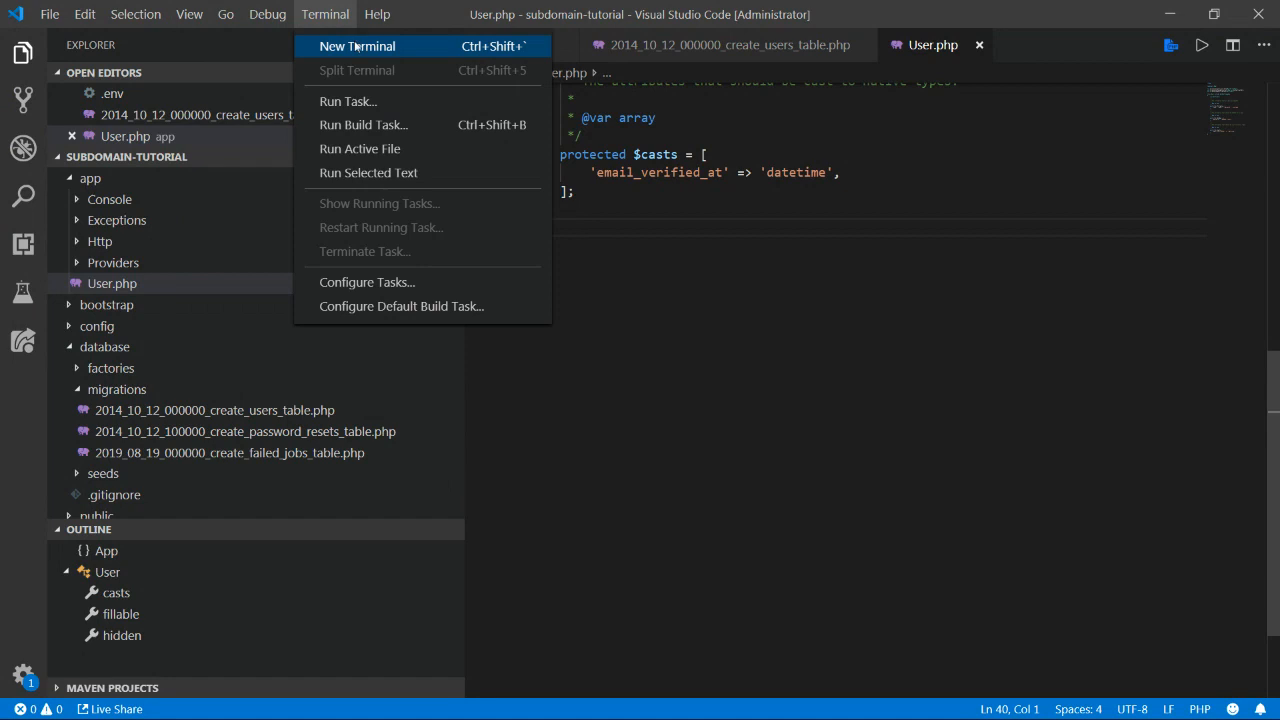
{"action": "left_click", "coordinate": [356, 46]}
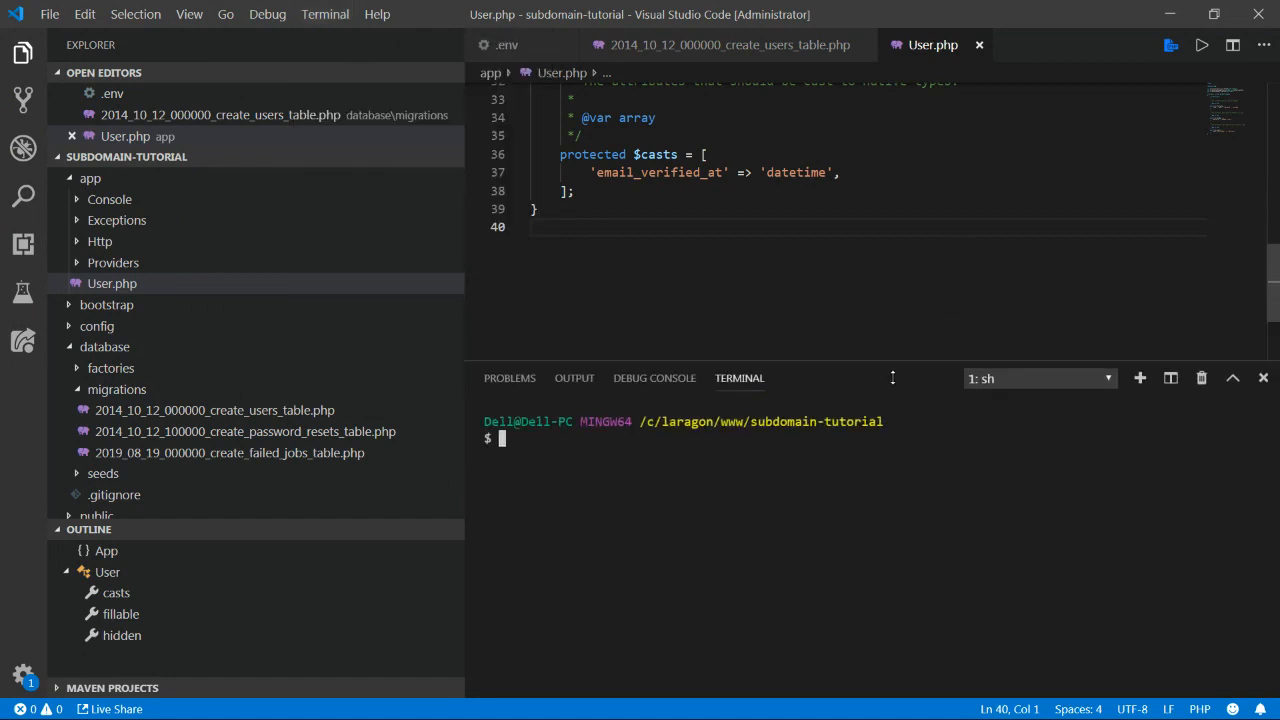
{"action": "type", "text": "php"}
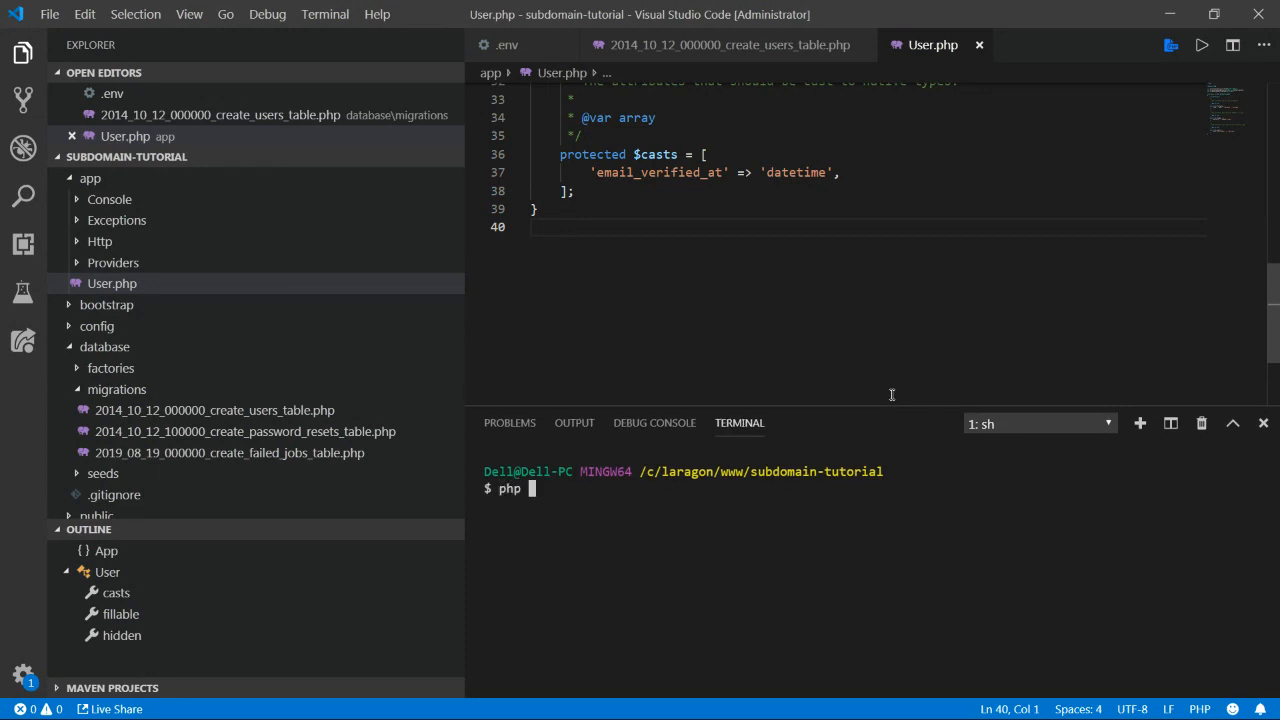
{"action": "type", "text": "artisan session:table"}
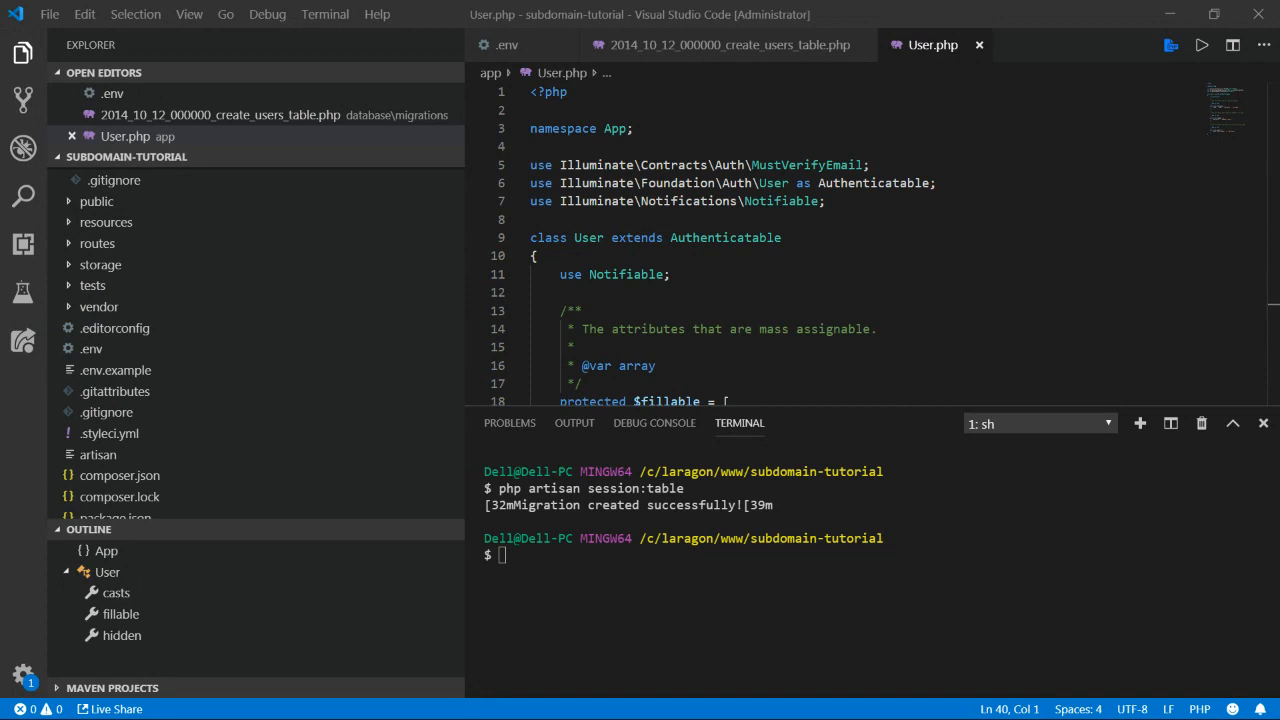
{"action": "mouse_move", "coordinate": [258, 210]}
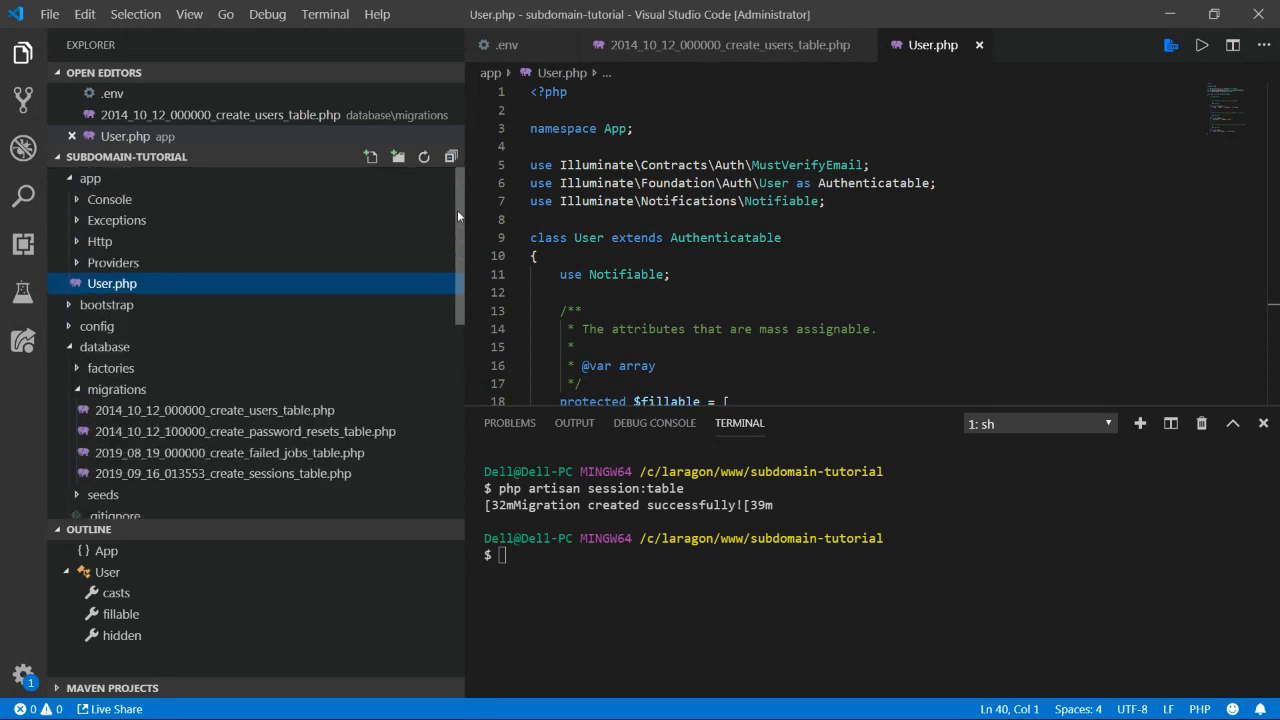
{"action": "mouse_move", "coordinate": [460, 210]}
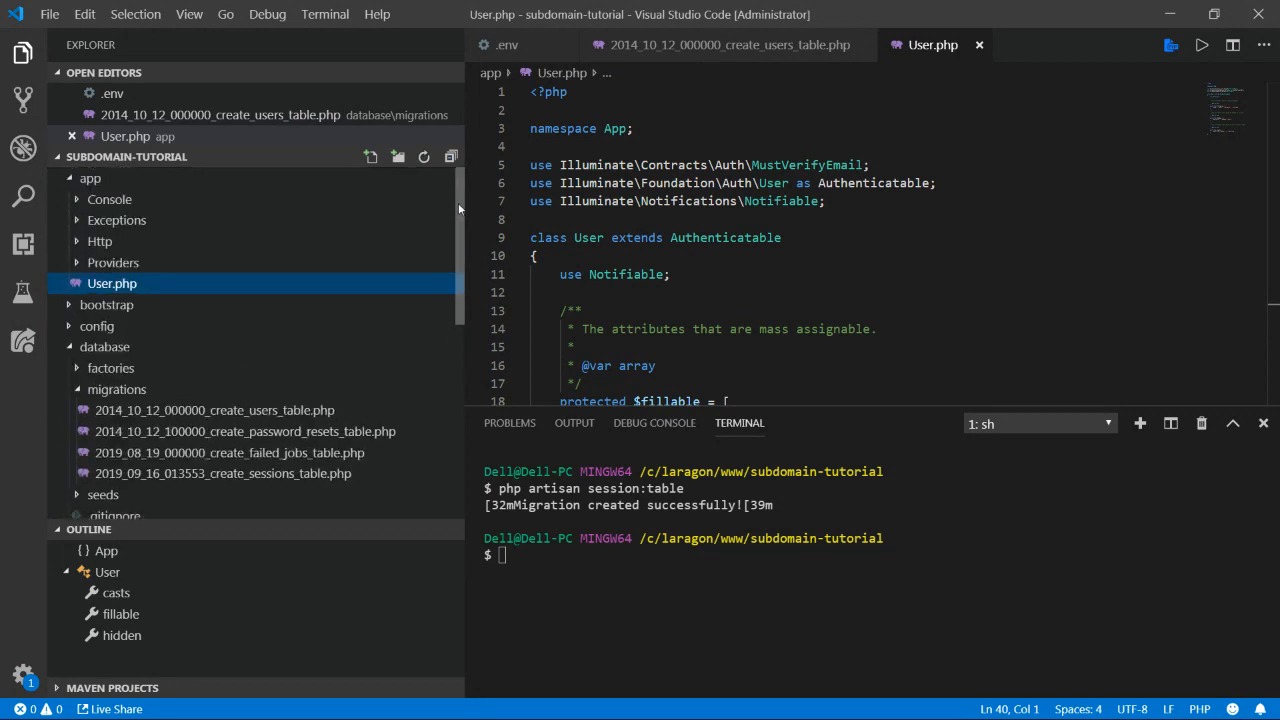
- Expand app > Providers to list the project's service provider files
{"action": "left_click", "coordinate": [112, 262]}
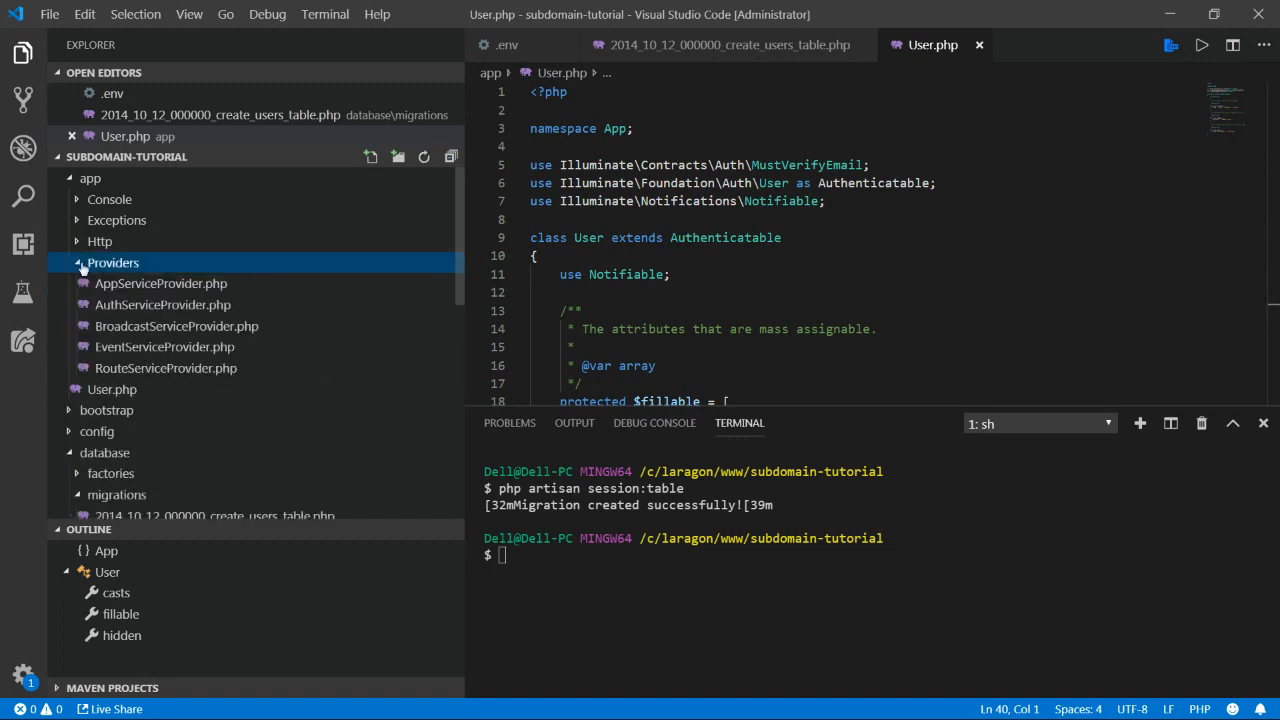
{"action": "mouse_move", "coordinate": [84, 268]}
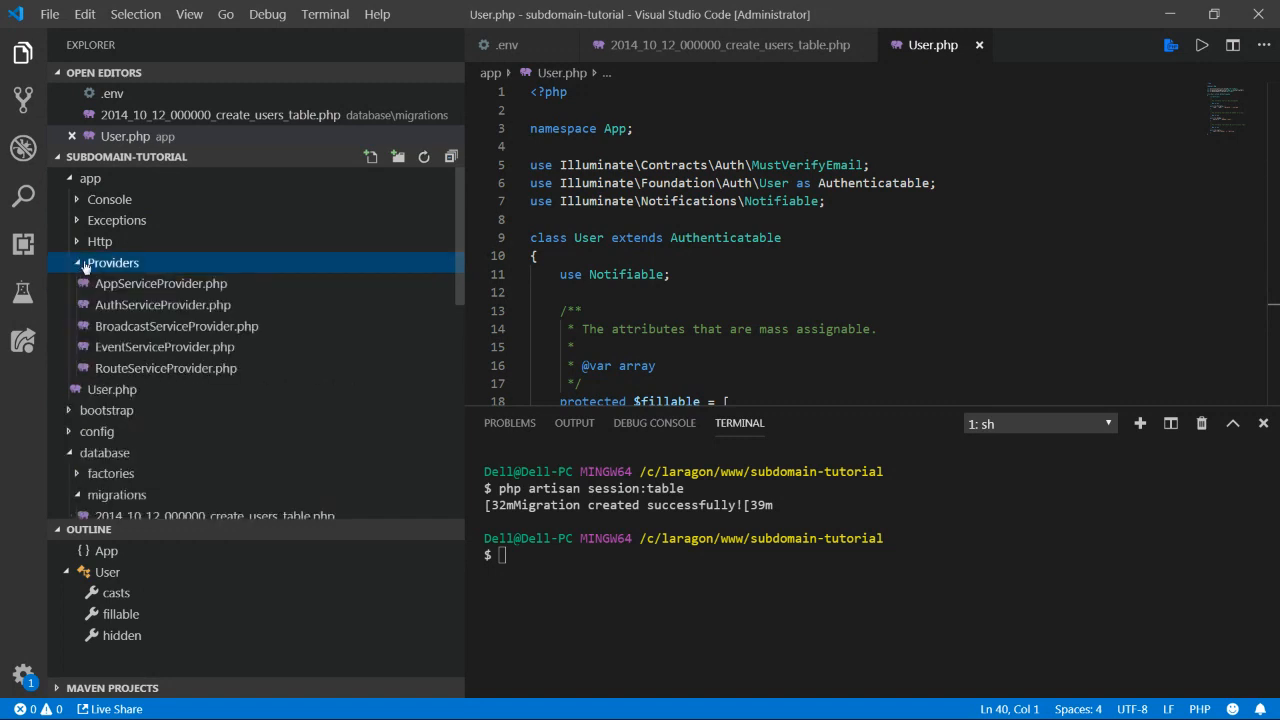
{"action": "mouse_move", "coordinate": [160, 284]}
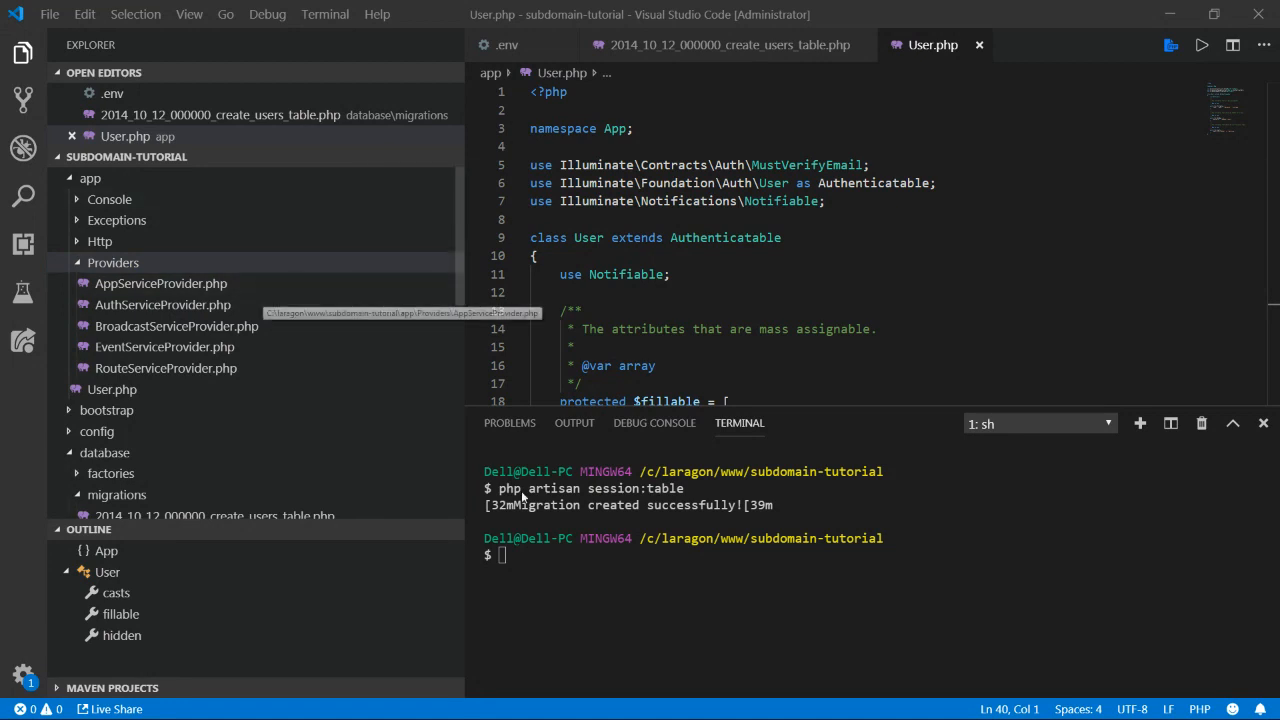
{"action": "mouse_move", "coordinate": [524, 296]}
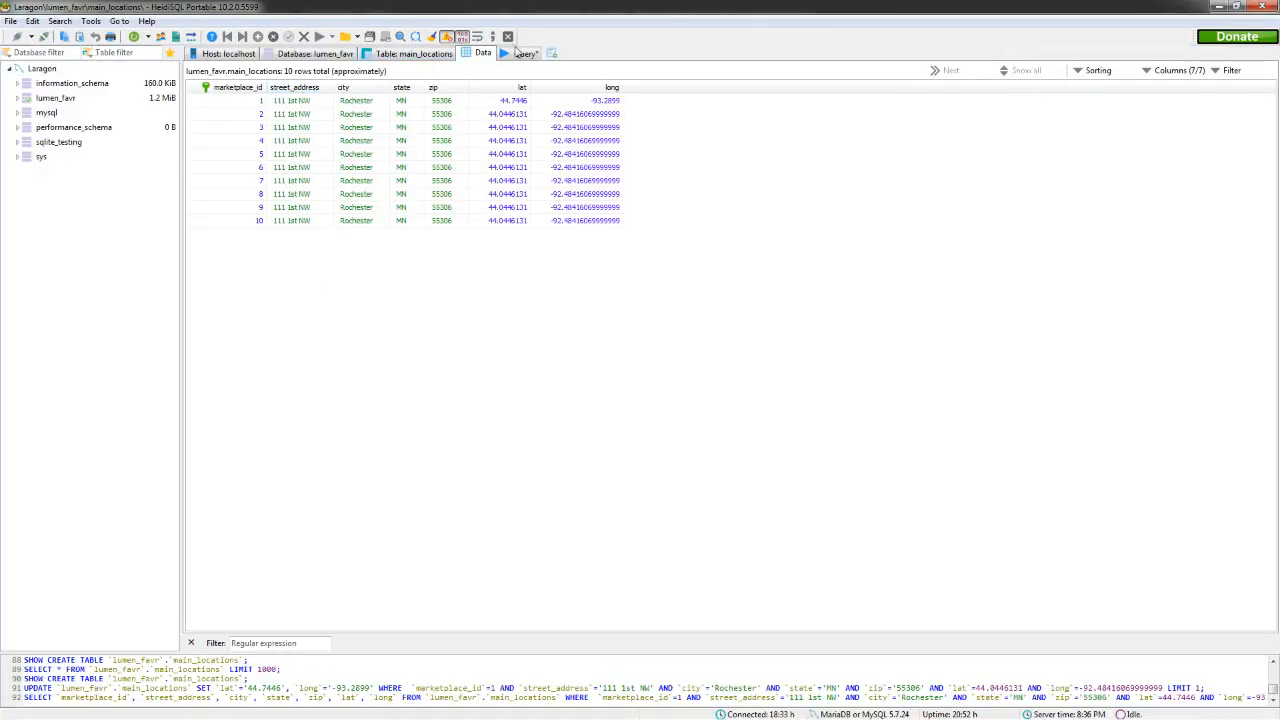
- Write CREATE DATABASE subdomain_test; in the Query tab and run it
{"action": "left_click", "coordinate": [524, 52]}
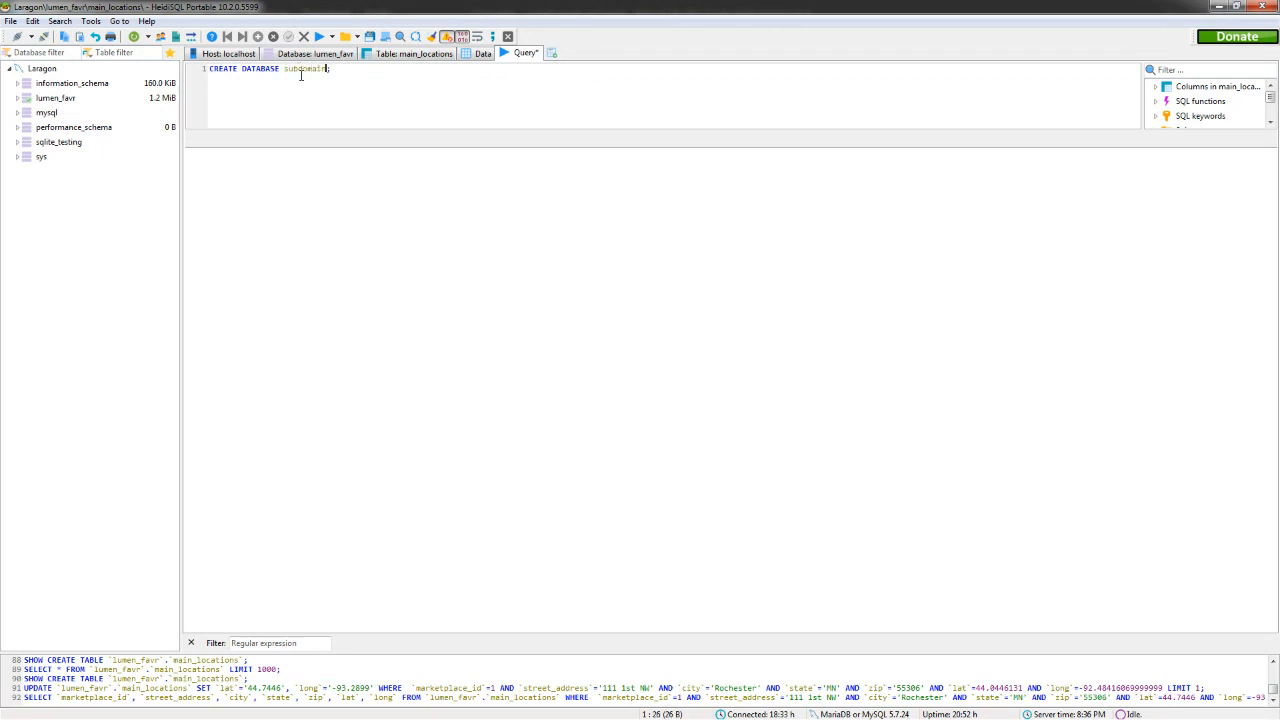
{"action": "type", "text": "_test"}
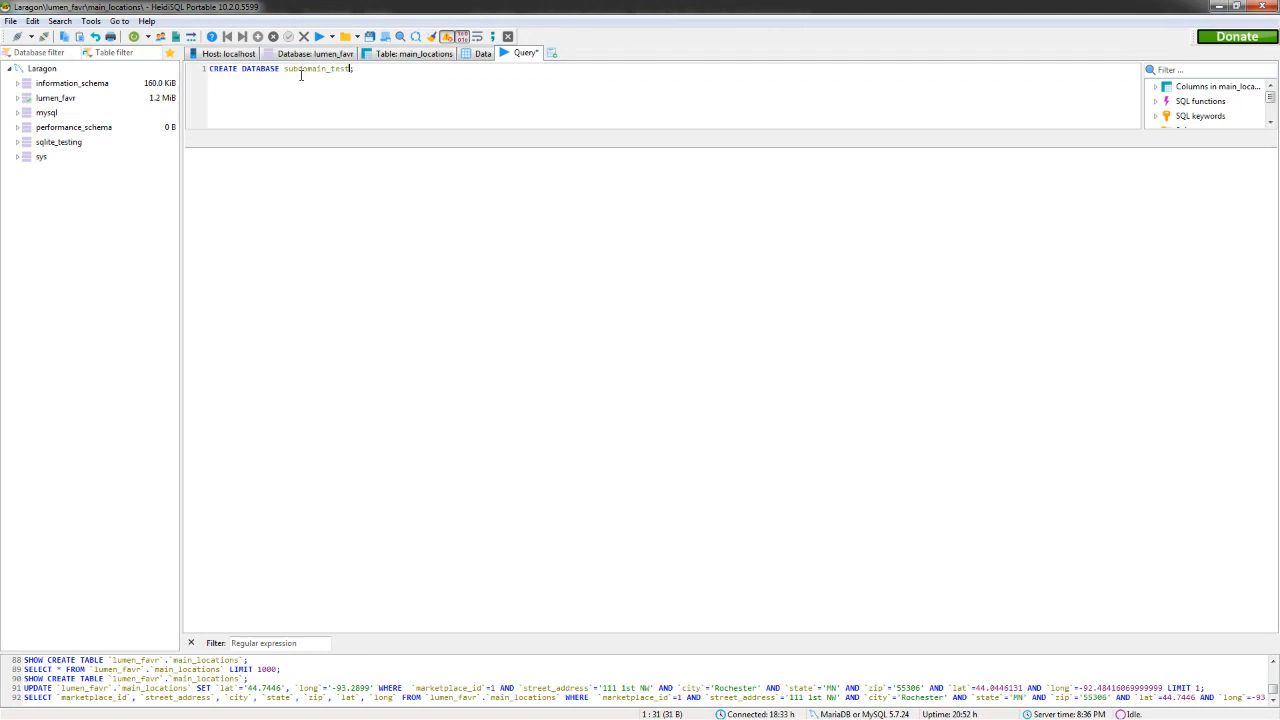
{"action": "right_click", "coordinate": [300, 76]}
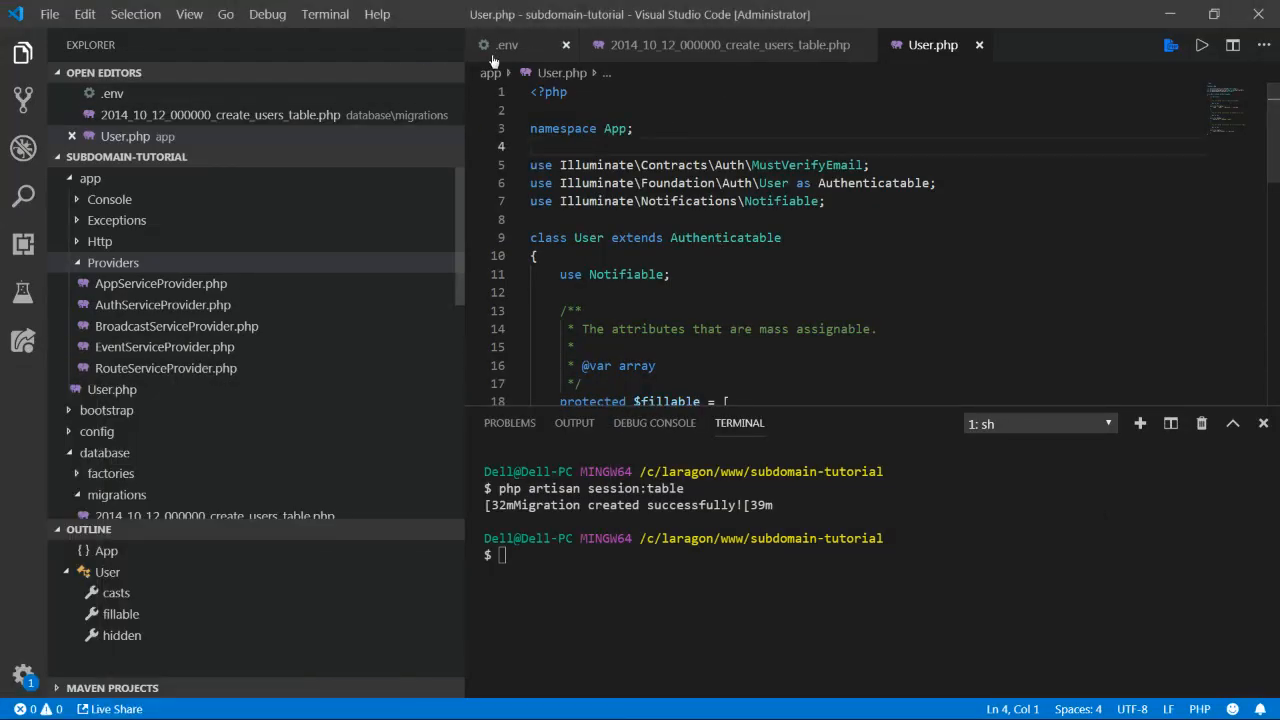
- Check the .env database settings, then run php artisan migrate in the terminal
{"action": "left_click", "coordinate": [508, 44]}
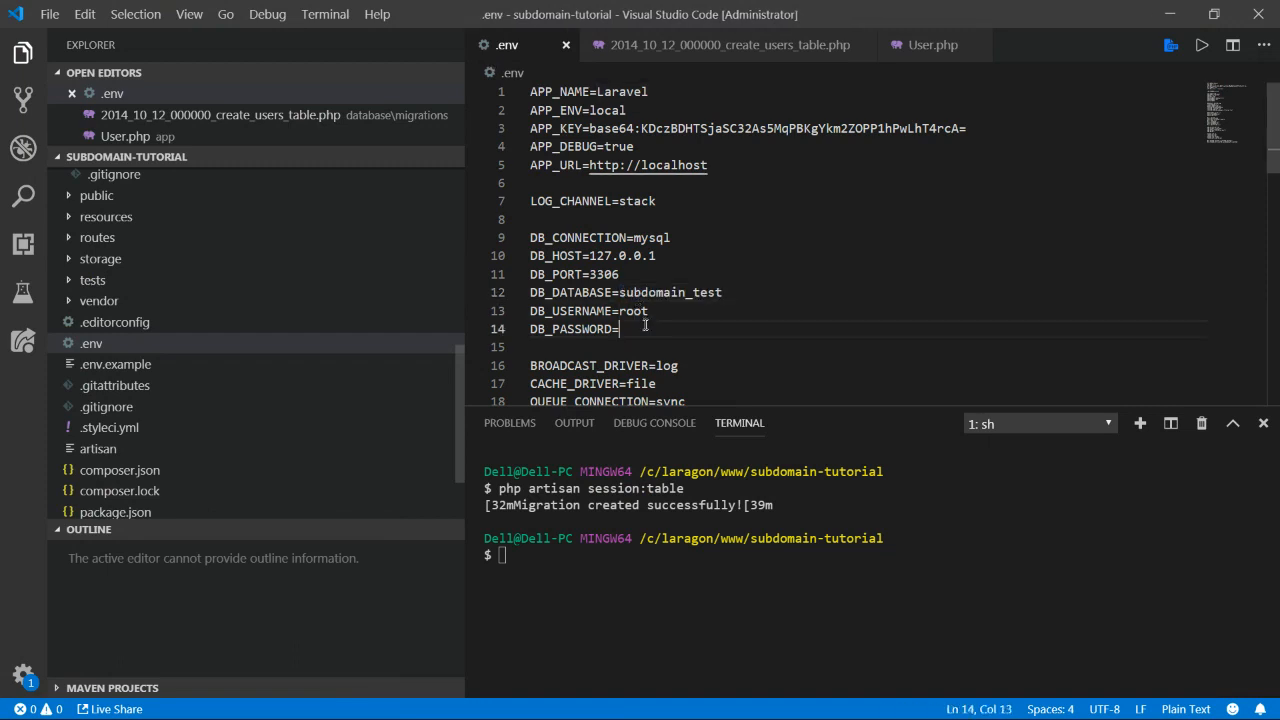
{"action": "double_click", "coordinate": [668, 292]}
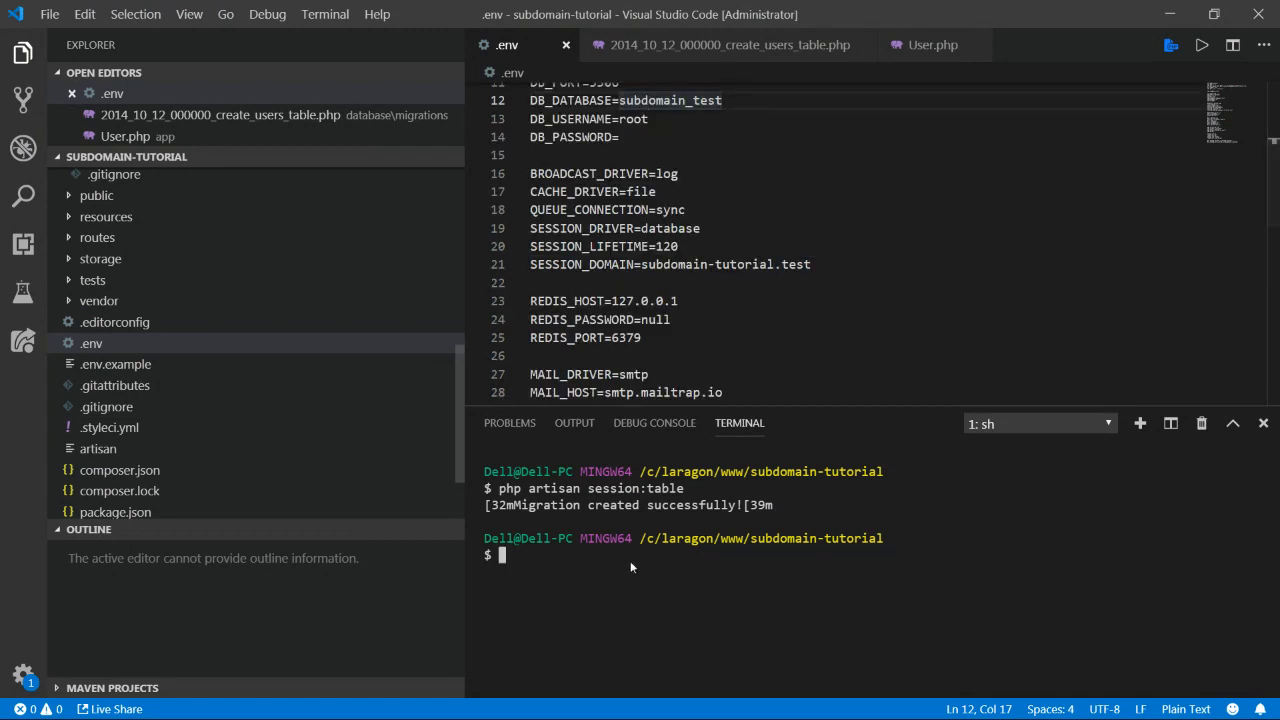
{"action": "type", "text": "php artisan"}
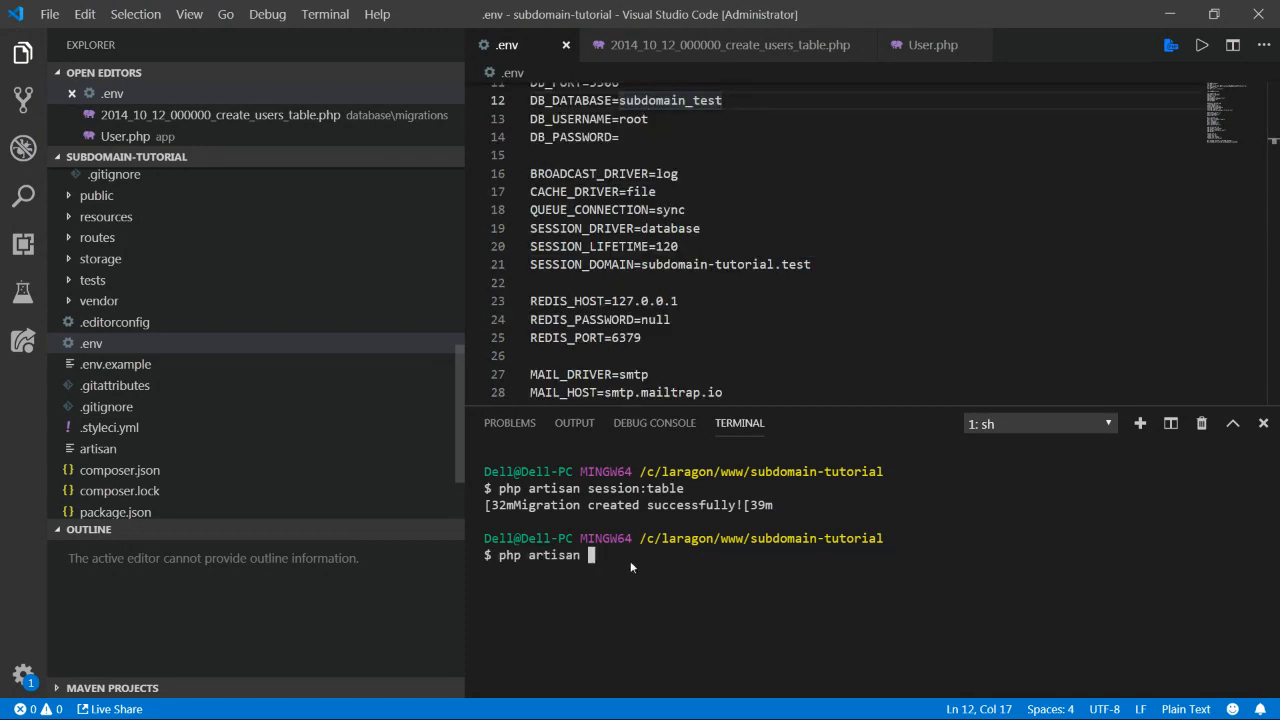
{"action": "type", "text": "migrate"}
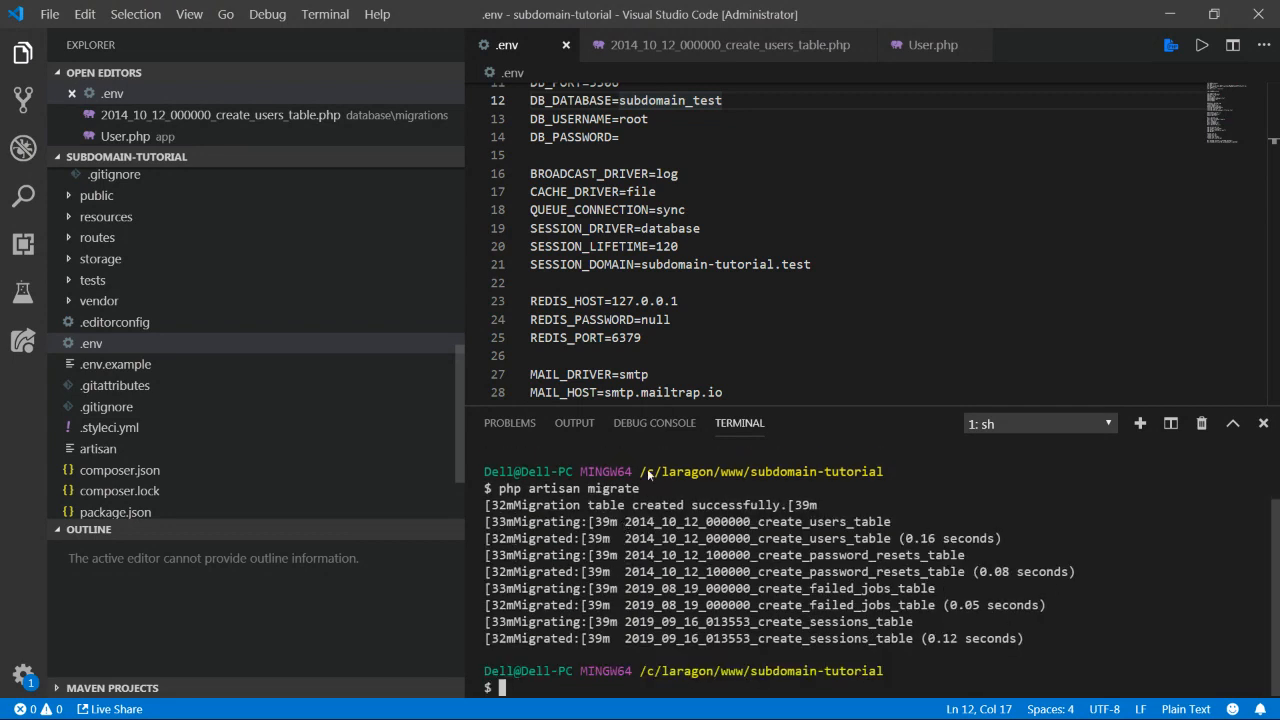
{"action": "mouse_move", "coordinate": [824, 248]}
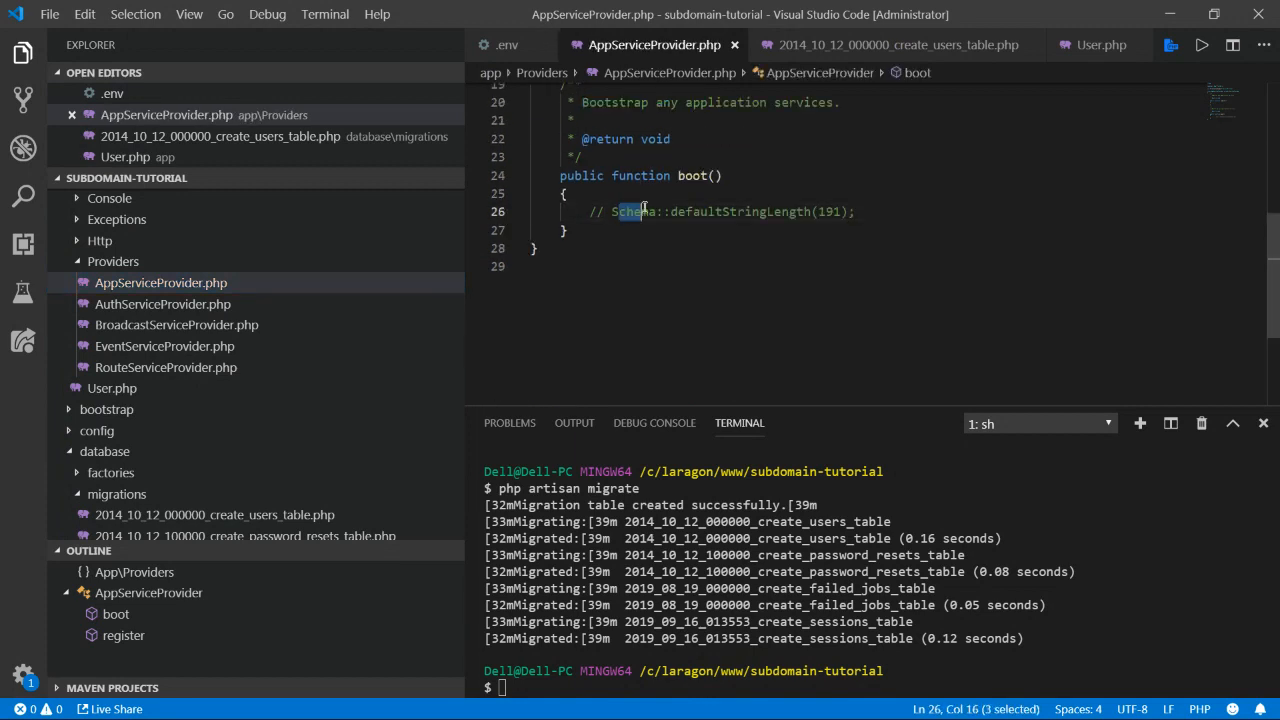
- Select the Schema::defaultStringLength(191) line inside AppServiceProvider's boot method
{"action": "left_click_drag", "start_coordinate": [622, 212], "coordinate": [856, 212]}
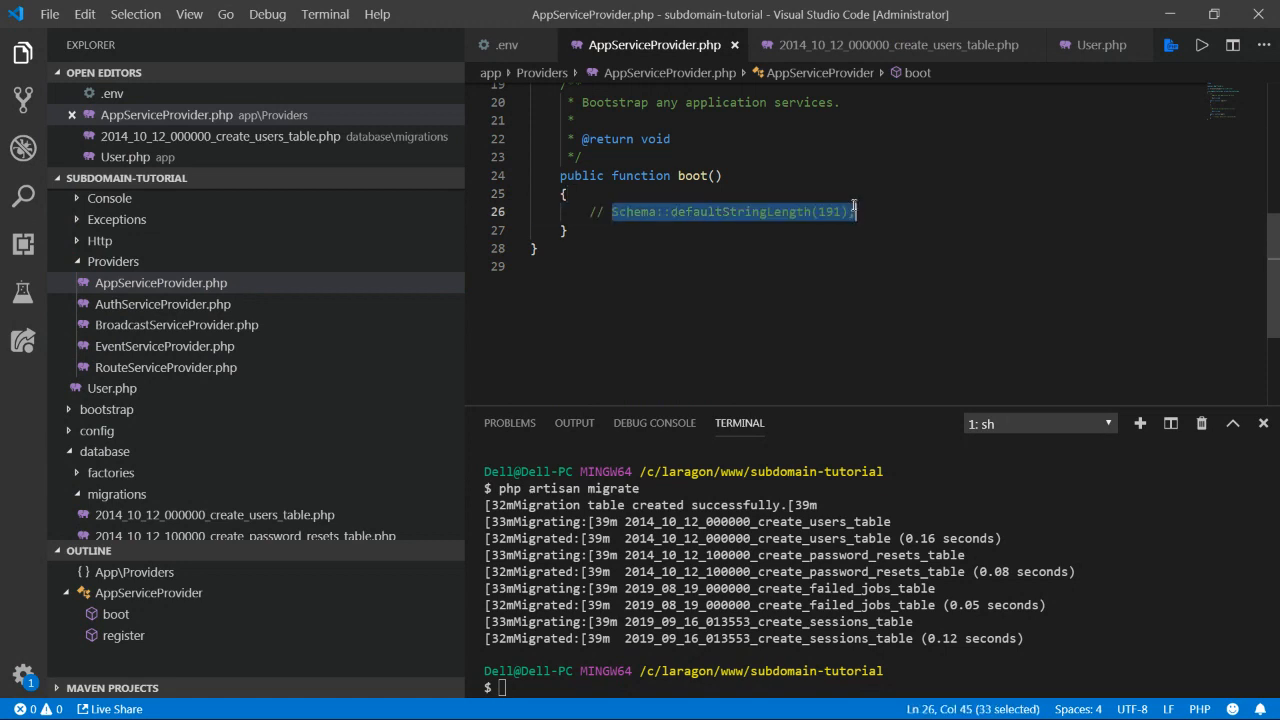